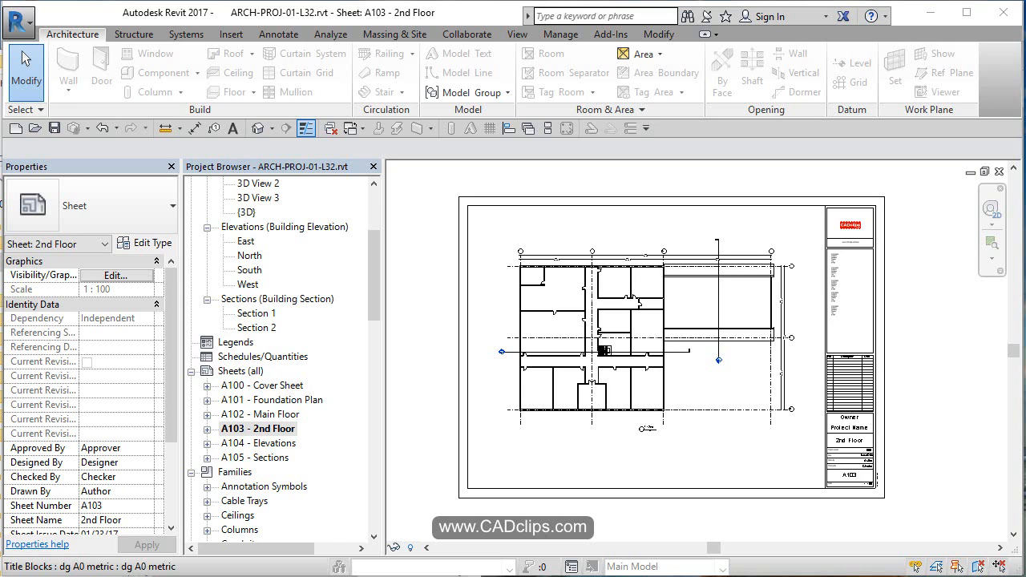
mouse_move(516, 255)
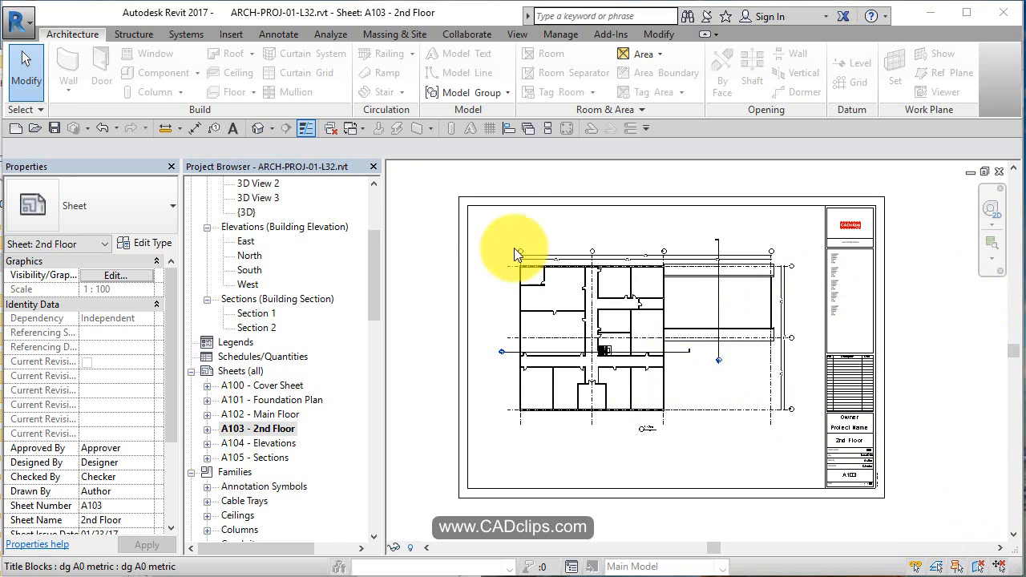
Select everything in the T / Main floor plan and filter the selection down to its 17 windows.
scroll(up, 3)
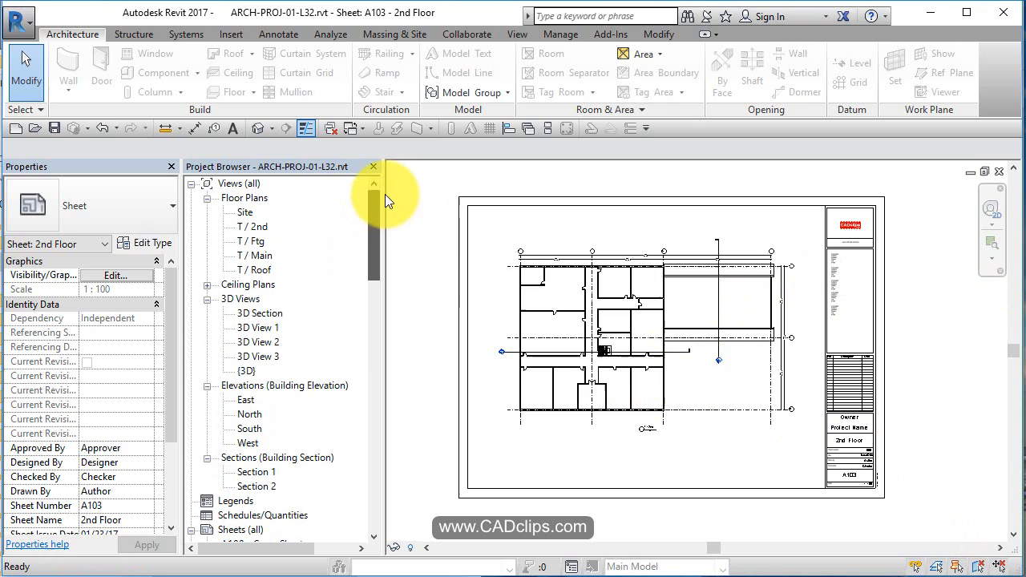
mouse_move(706, 270)
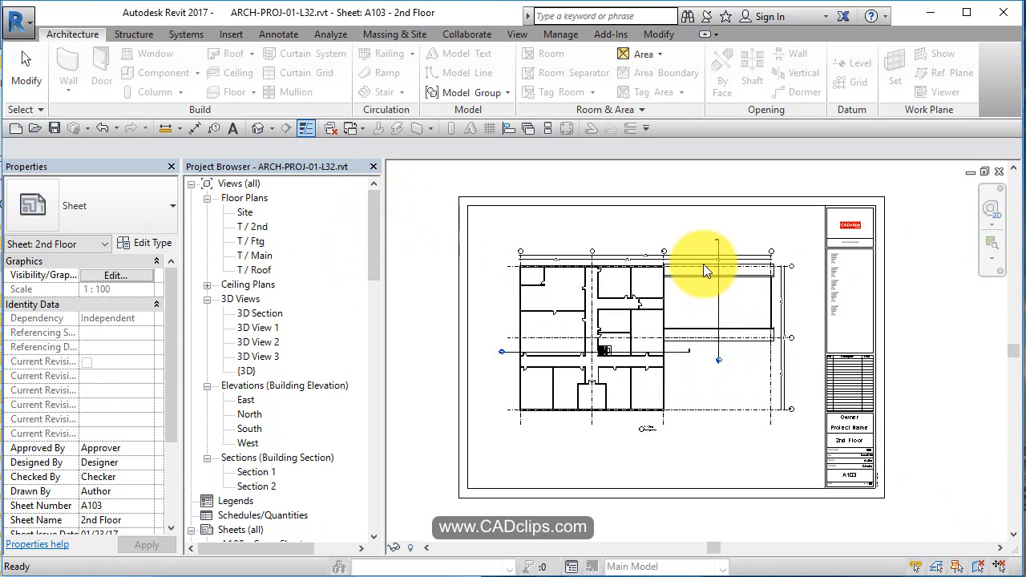
double_click(255, 255)
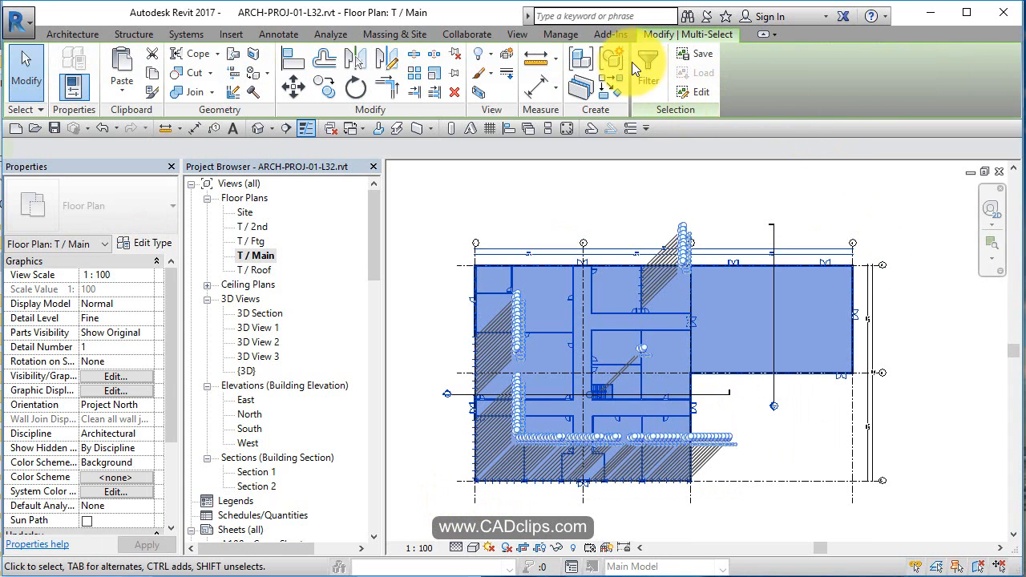
click(648, 68)
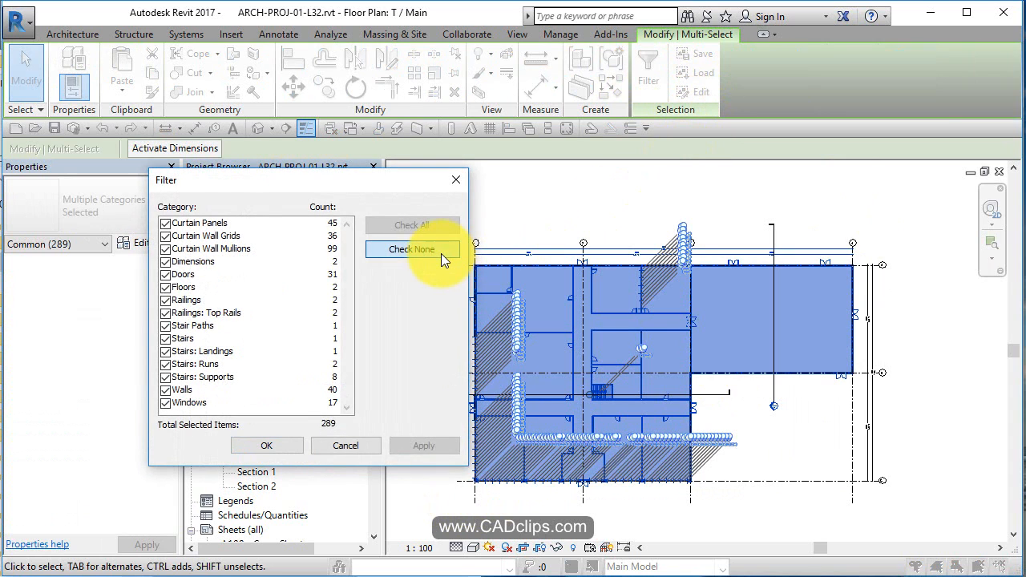
click(410, 250)
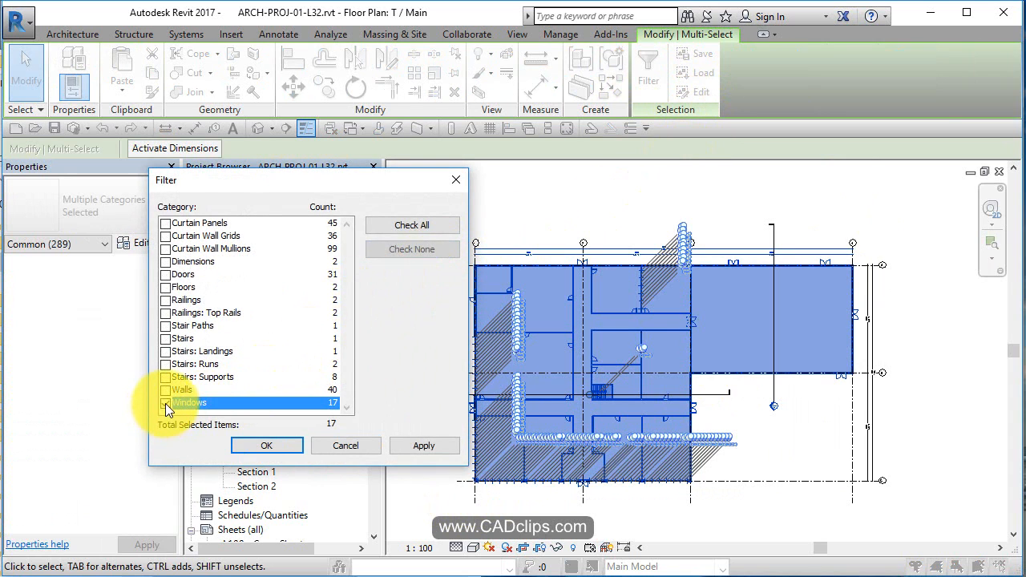
click(266, 446)
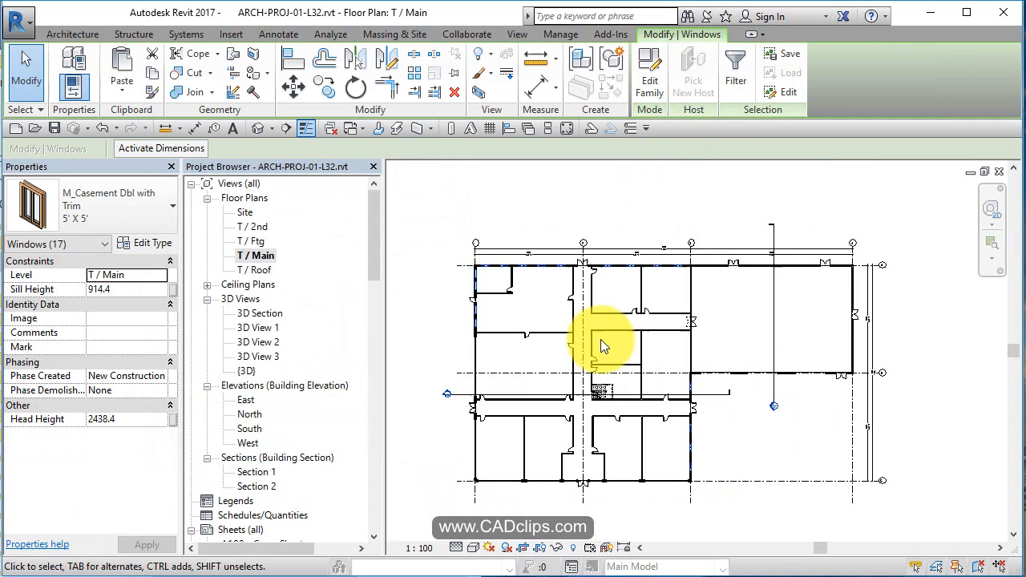
mouse_move(606, 308)
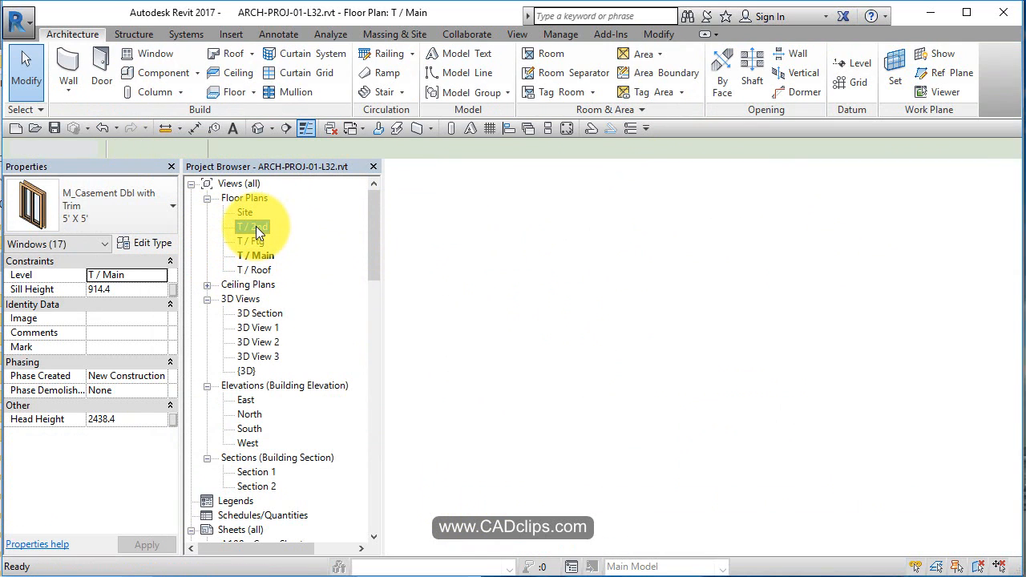
Switch to the default {3D} view showing the roof and brick exterior walls.
click(122, 72)
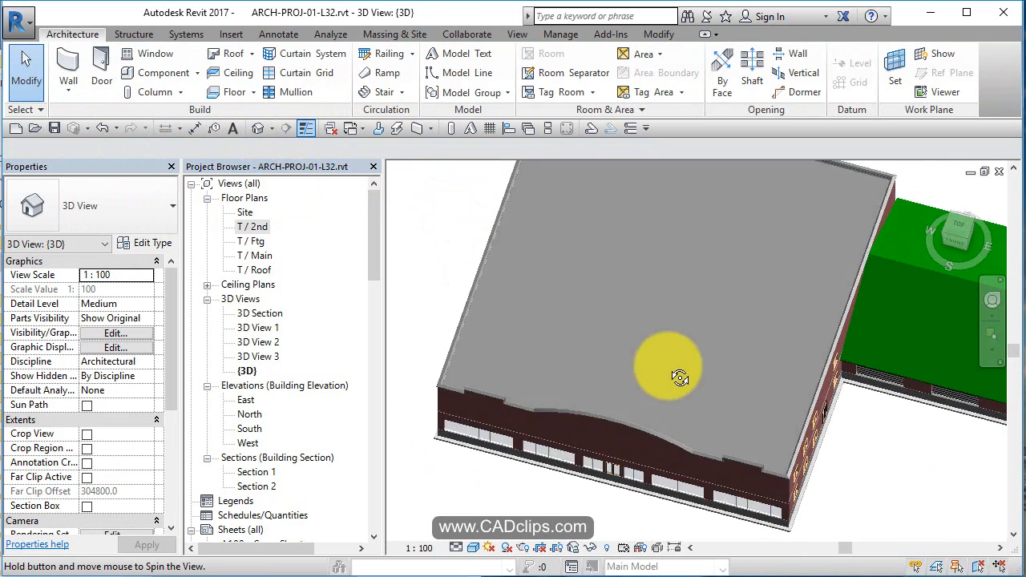
drag(680, 378, 702, 361)
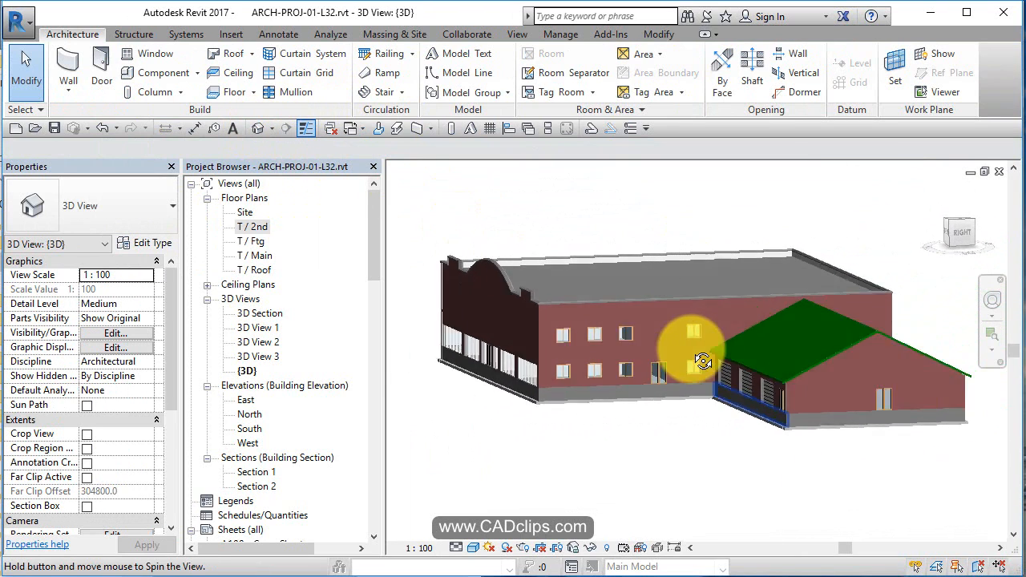
drag(702, 359, 892, 424)
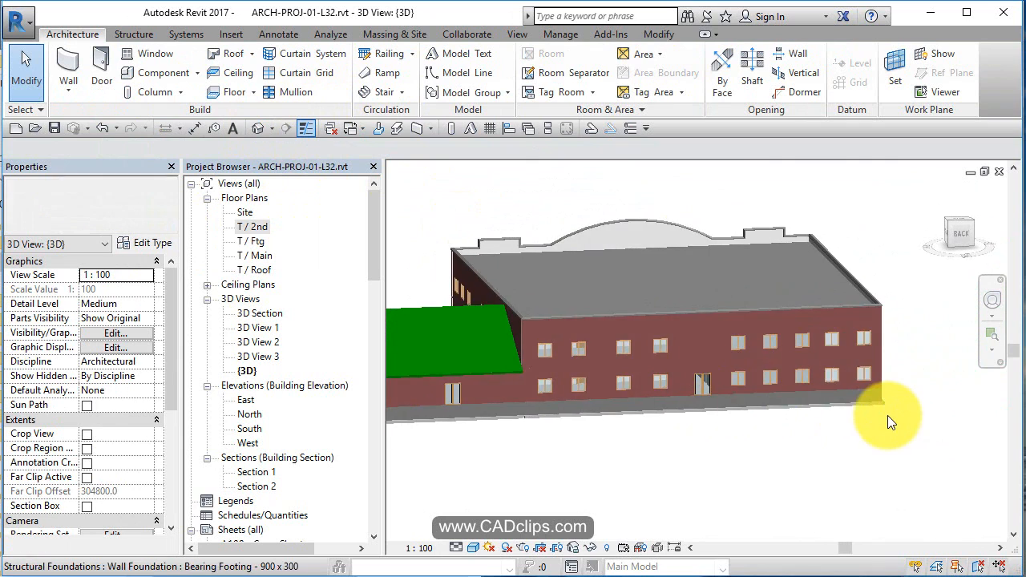
drag(891, 423, 794, 401)
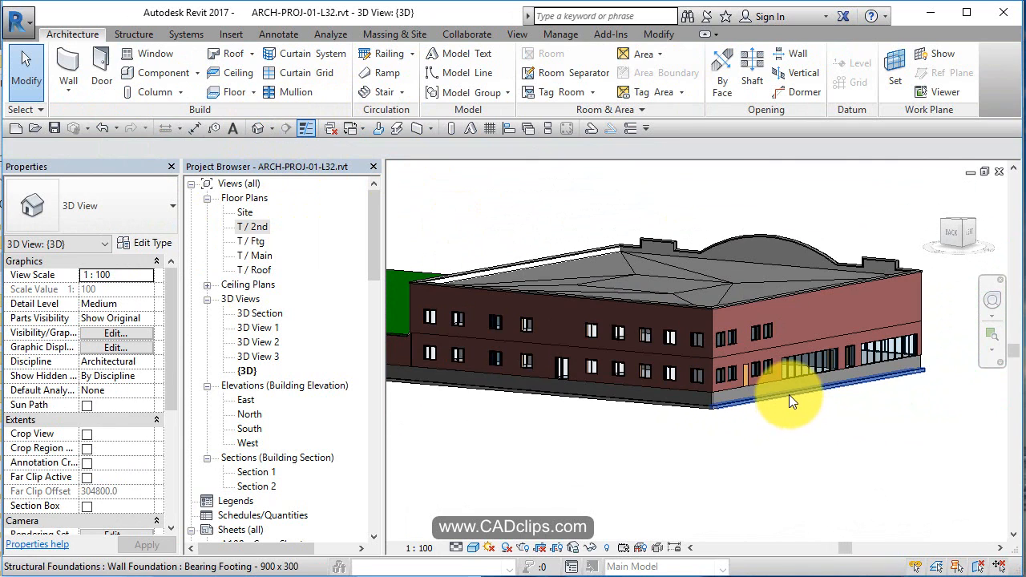
drag(789, 398, 750, 446)
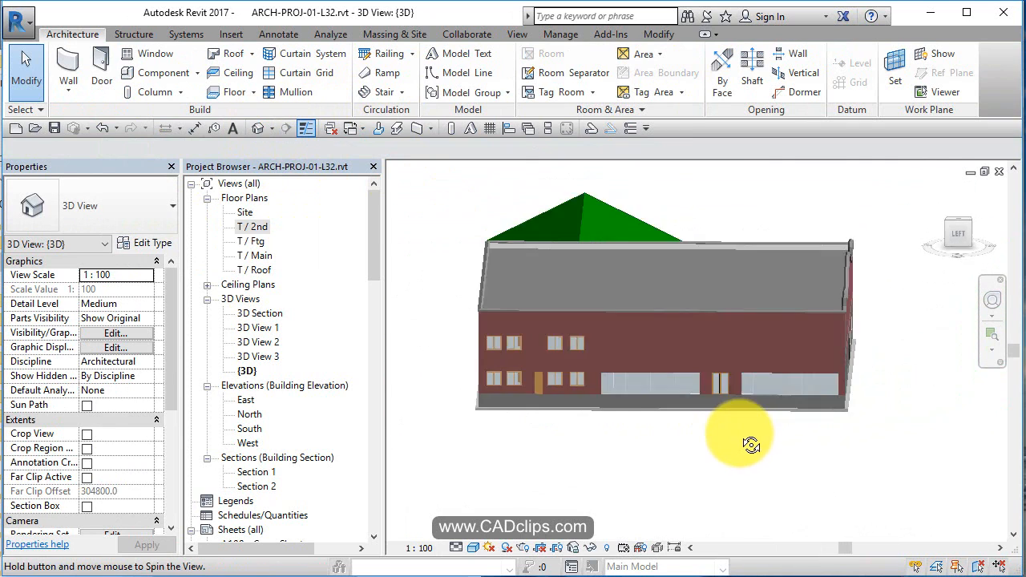
drag(751, 446, 866, 377)
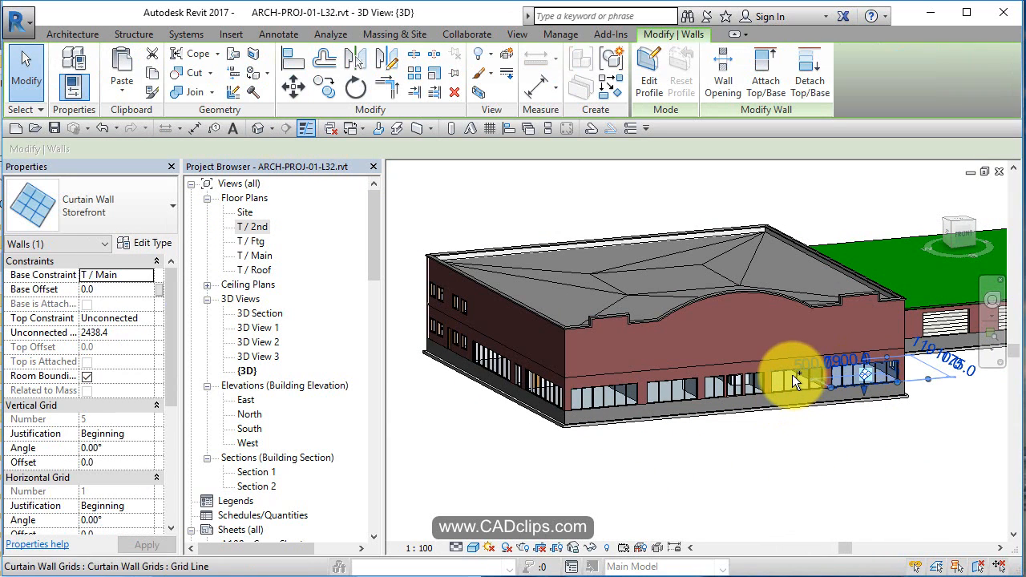
click(693, 390)
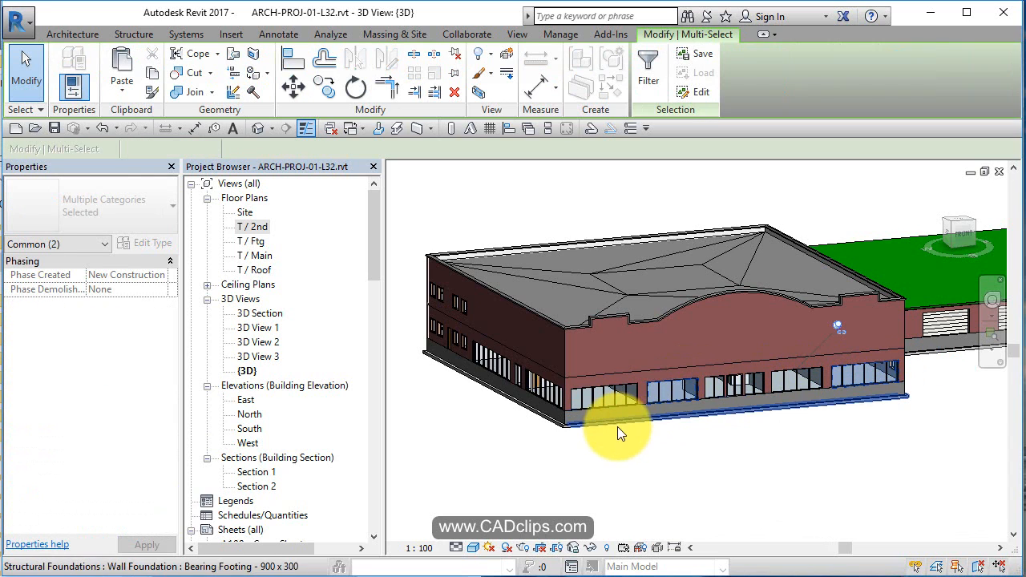
click(862, 384)
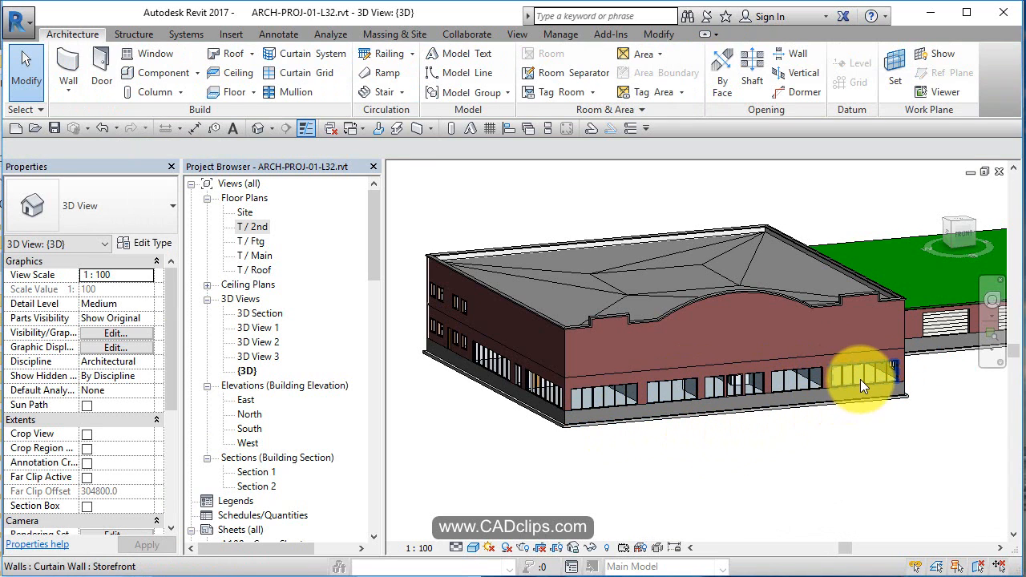
mouse_move(865, 383)
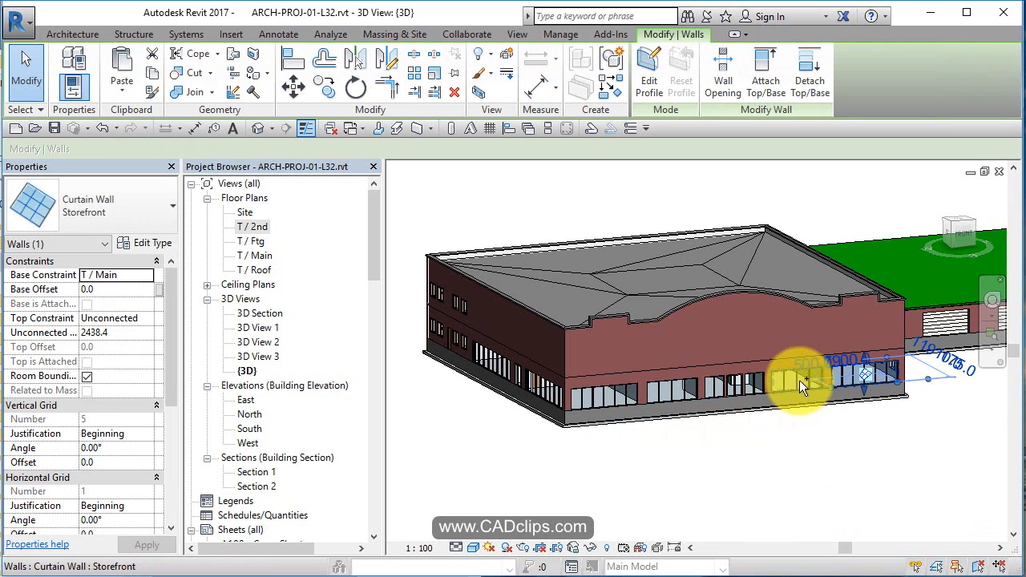
click(753, 389)
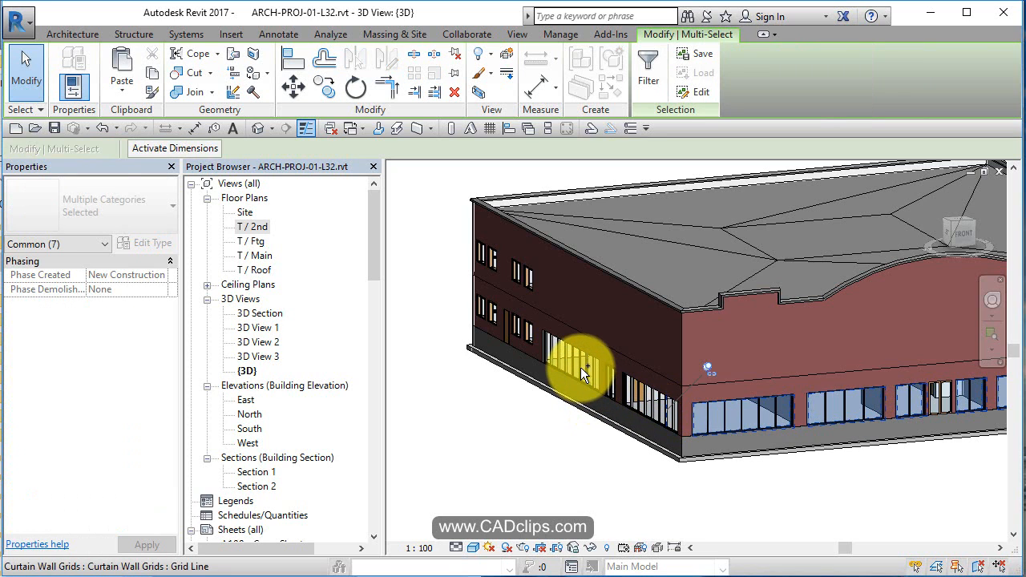
drag(586, 372, 682, 441)
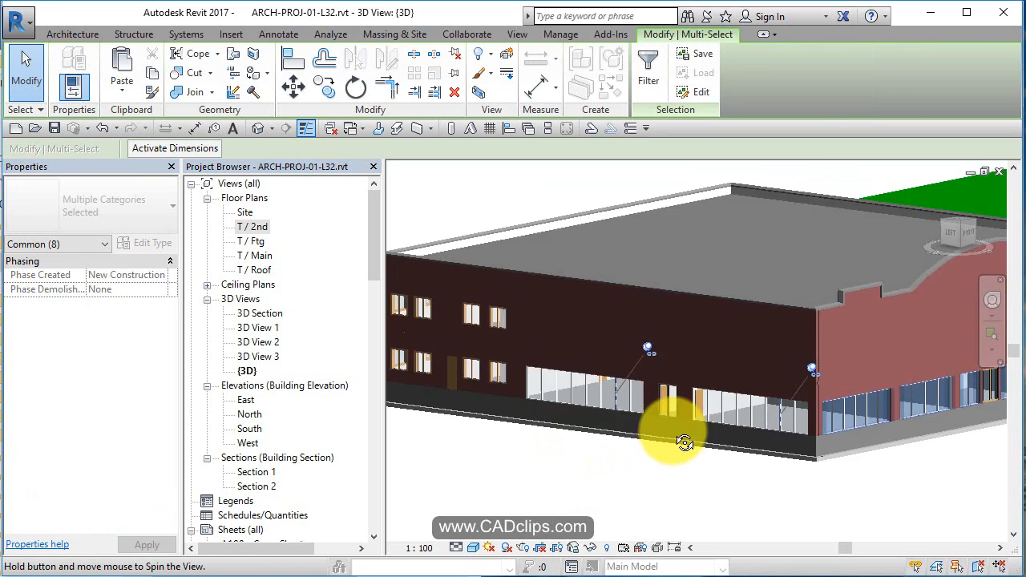
drag(683, 442, 681, 471)
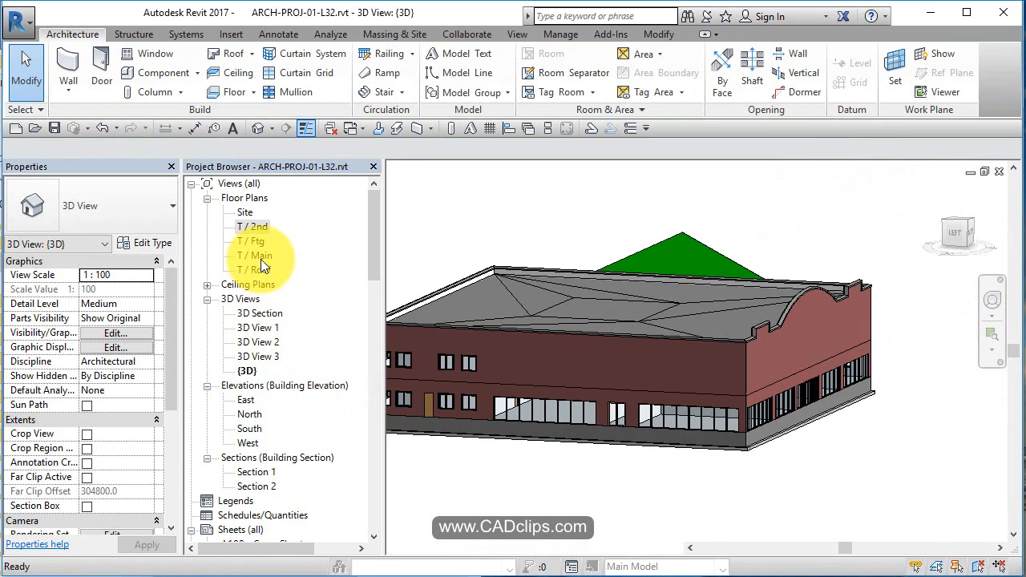
In T / Main, filter a lower-left selection to curtain panels, grids and mullions (160 items).
double_click(255, 255)
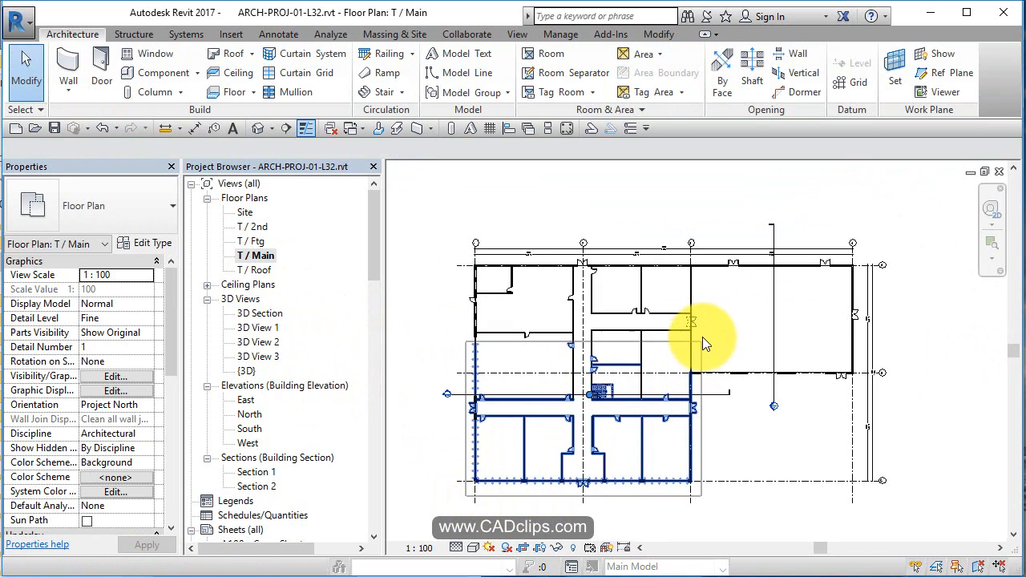
click(692, 329)
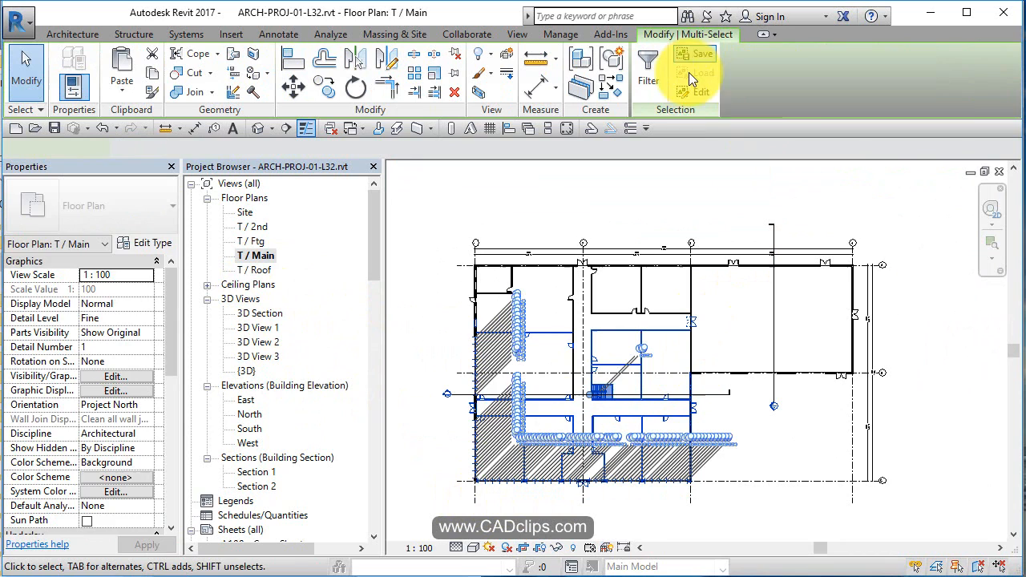
click(648, 72)
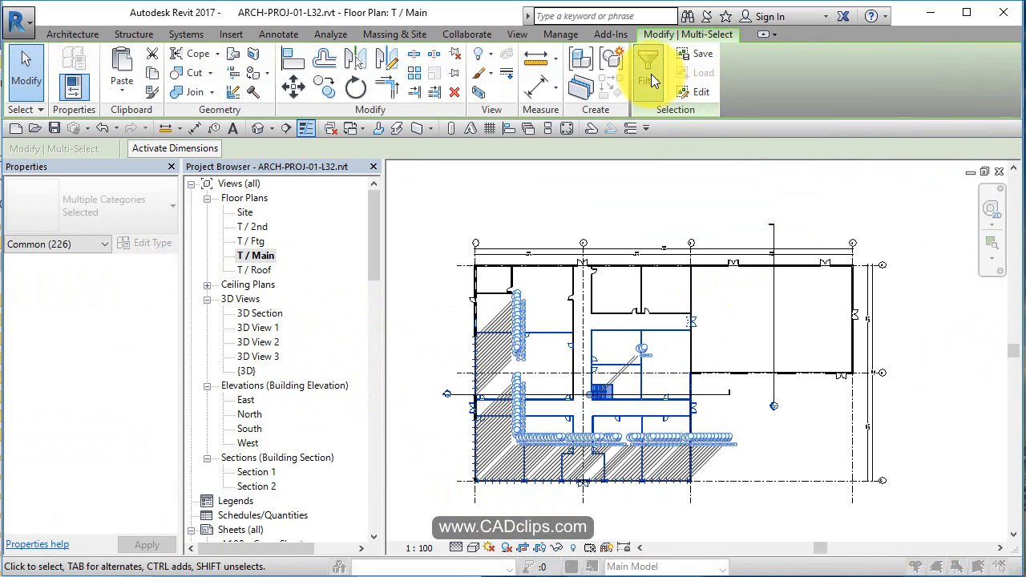
click(648, 72)
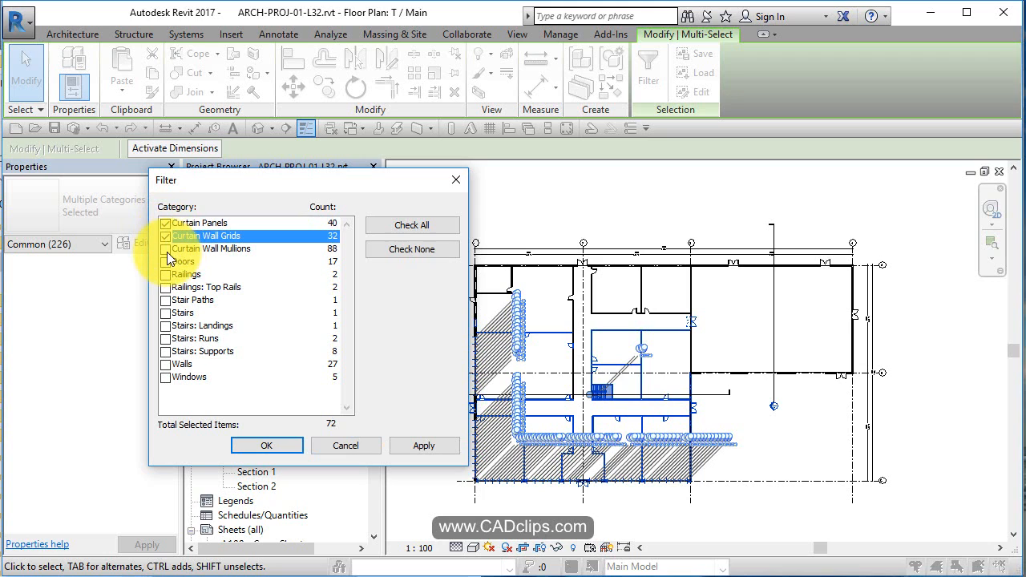
click(165, 248)
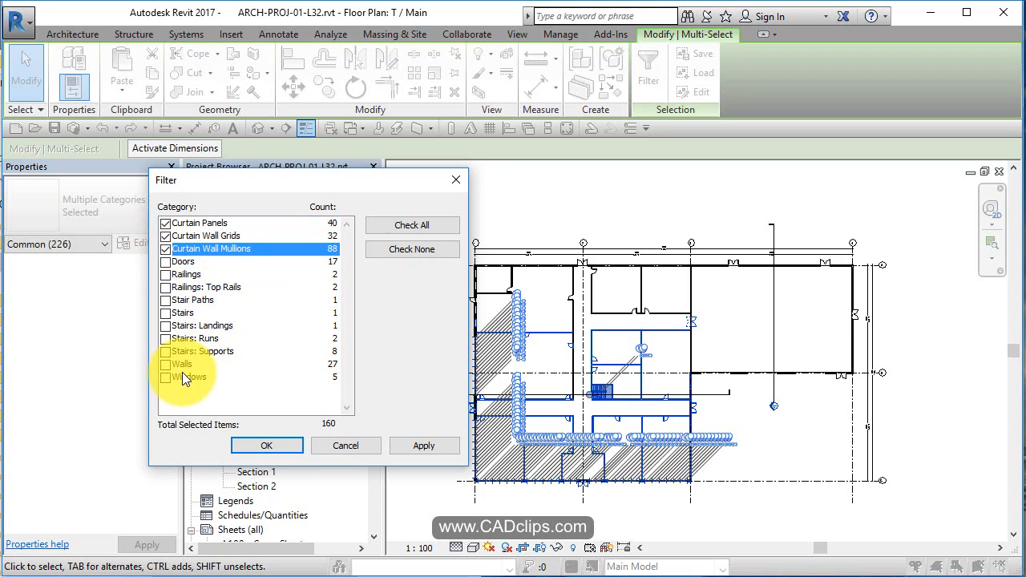
mouse_move(187, 366)
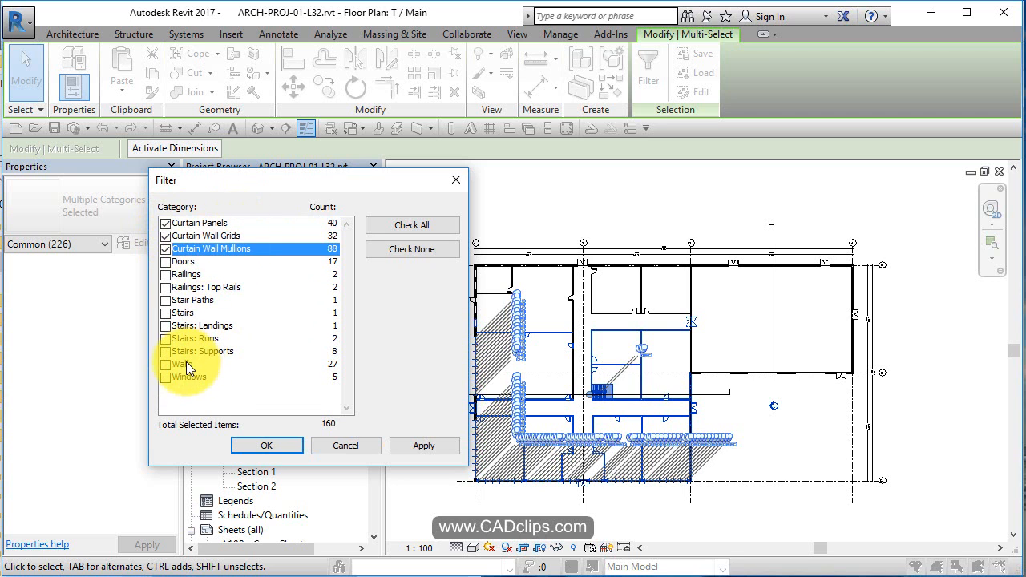
mouse_move(388, 410)
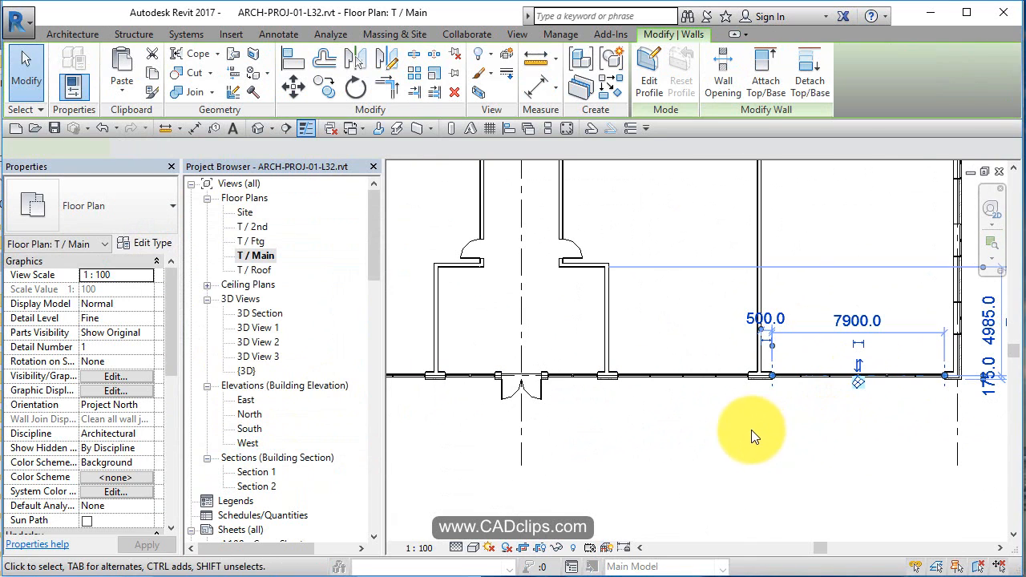
Ctrl-select the storefront curtain walls along the main floor exterior until Walls (8) shows.
click(569, 377)
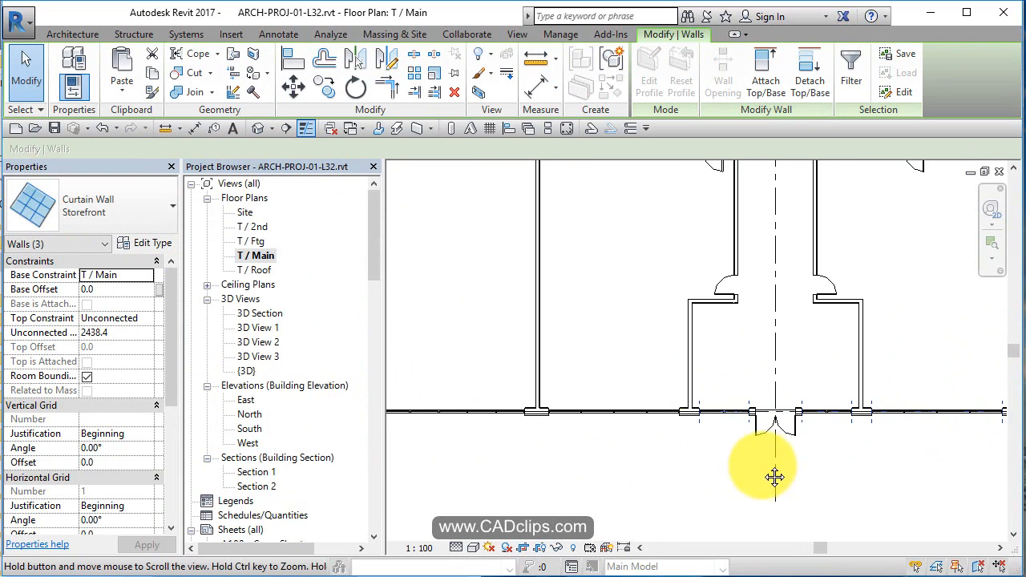
click(465, 411)
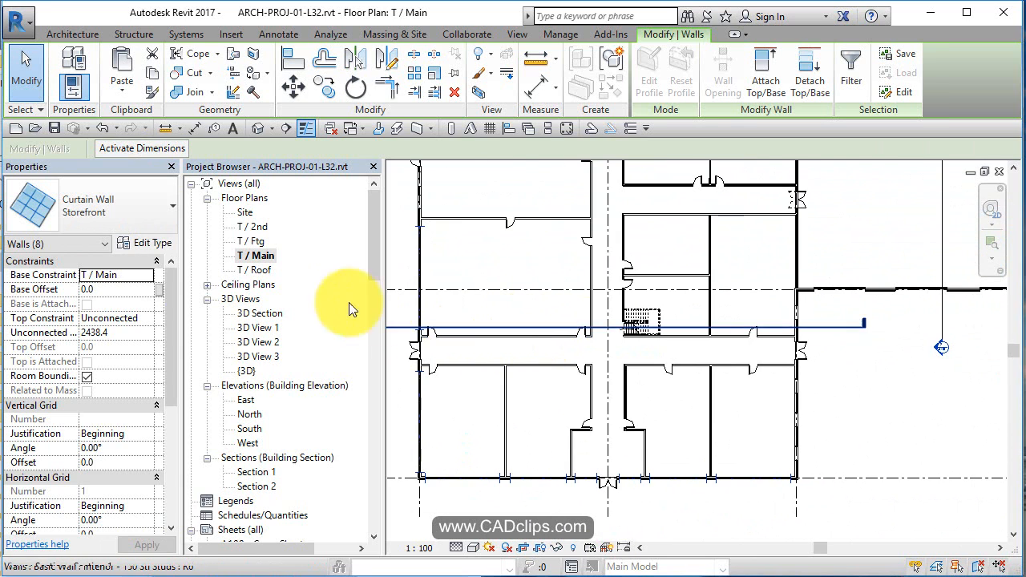
mouse_move(671, 275)
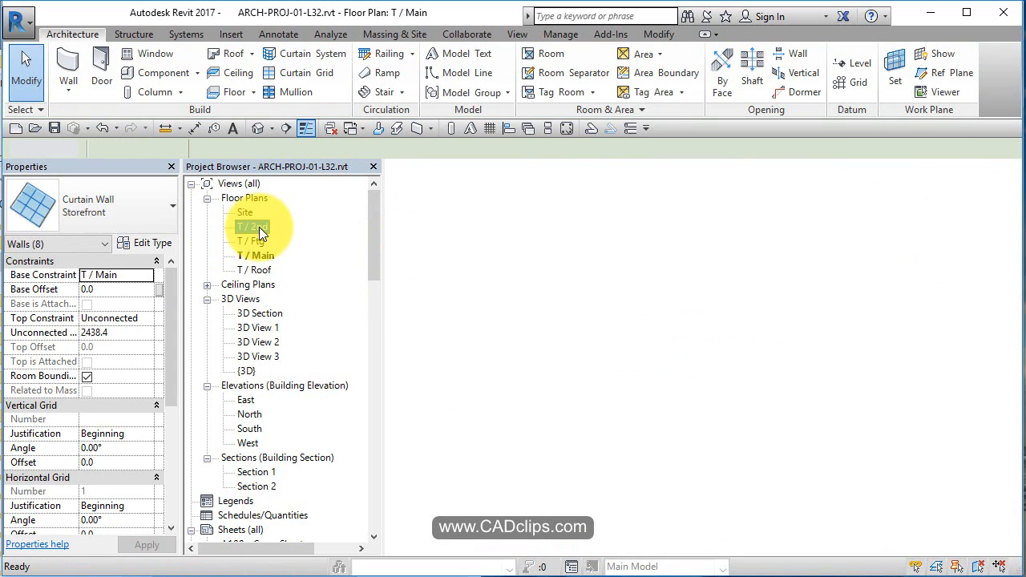
Switch to the T / 2nd floor plan with its layout and grid lines.
click(122, 80)
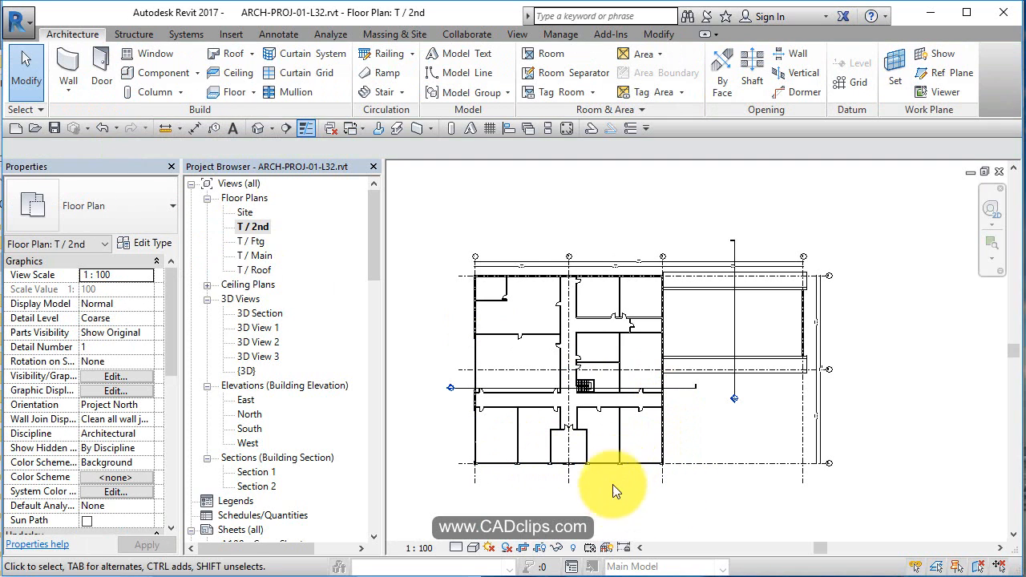
Orbit the 3D model to the garage wing and view the green garage roof straight from the top.
double_click(247, 371)
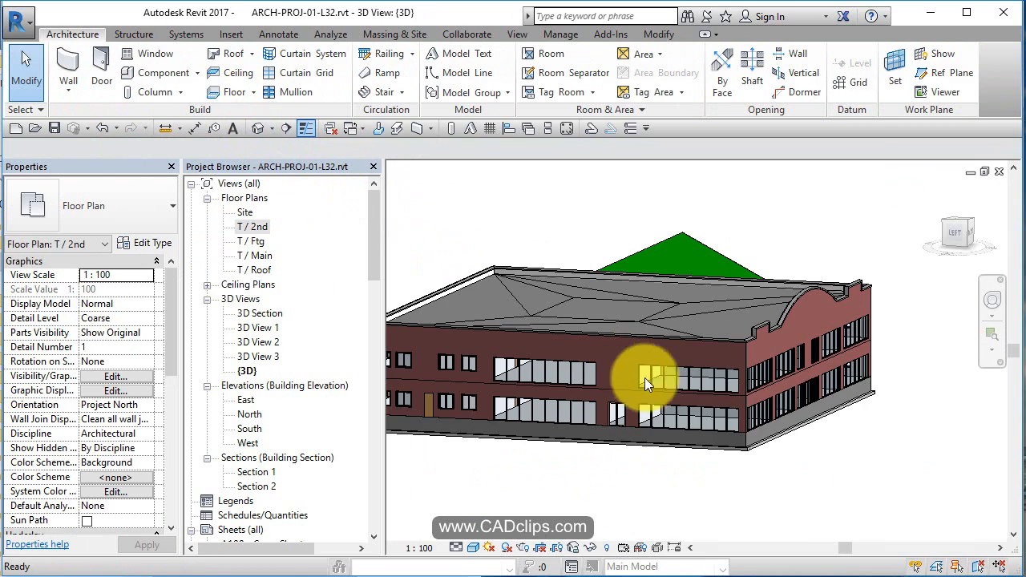
drag(650, 381, 617, 433)
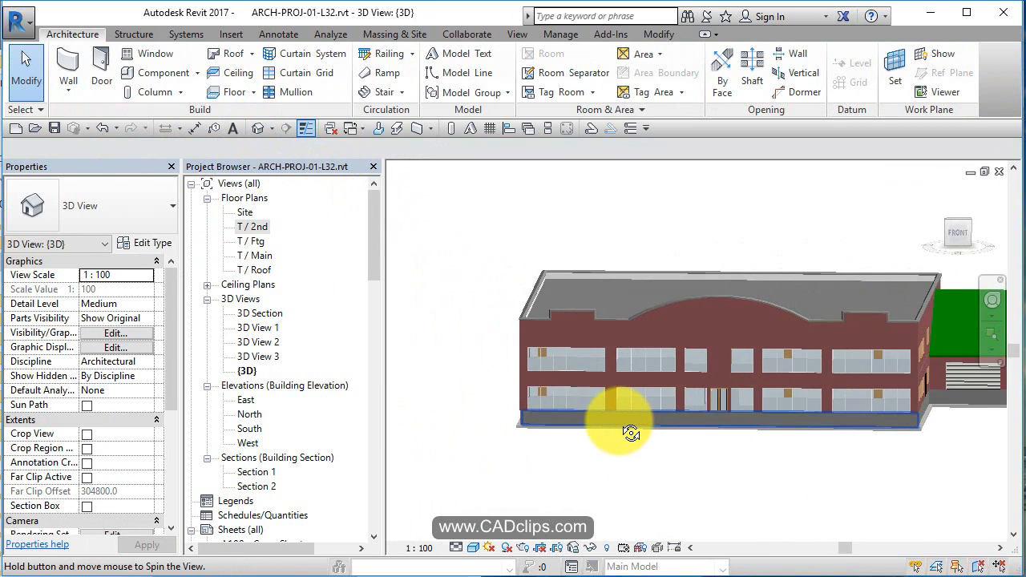
drag(632, 433, 766, 487)
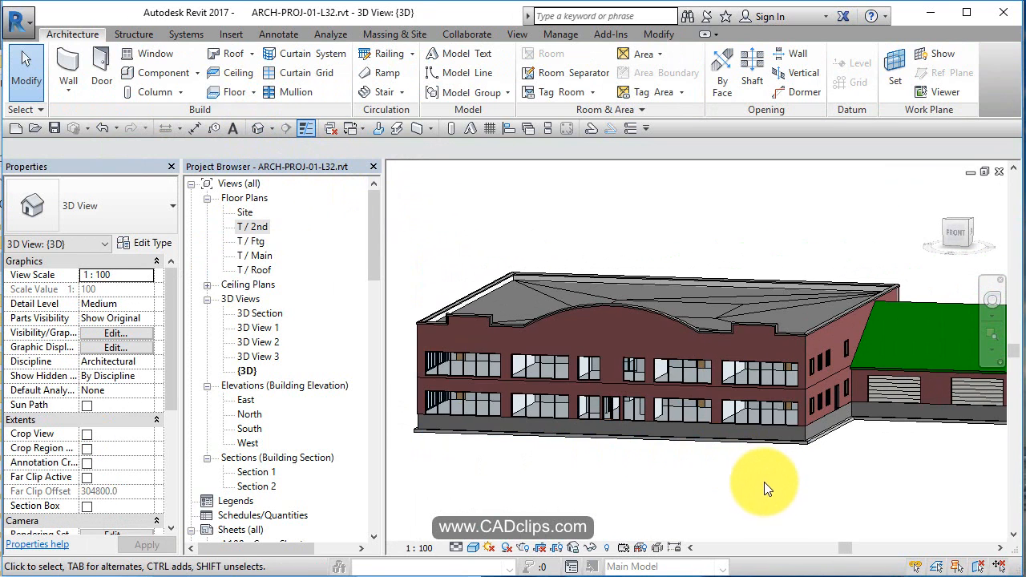
mouse_move(809, 474)
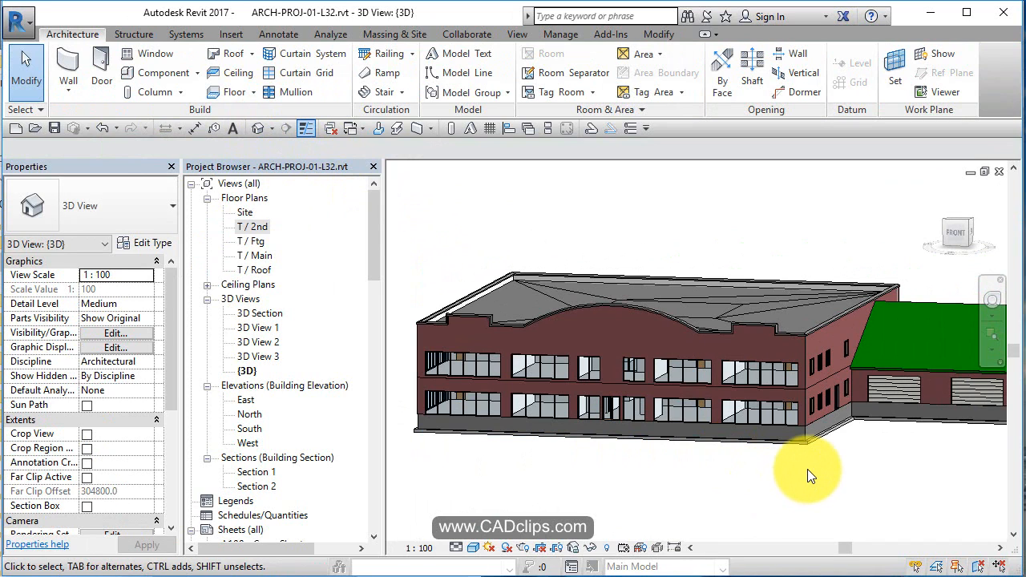
drag(810, 473, 794, 425)
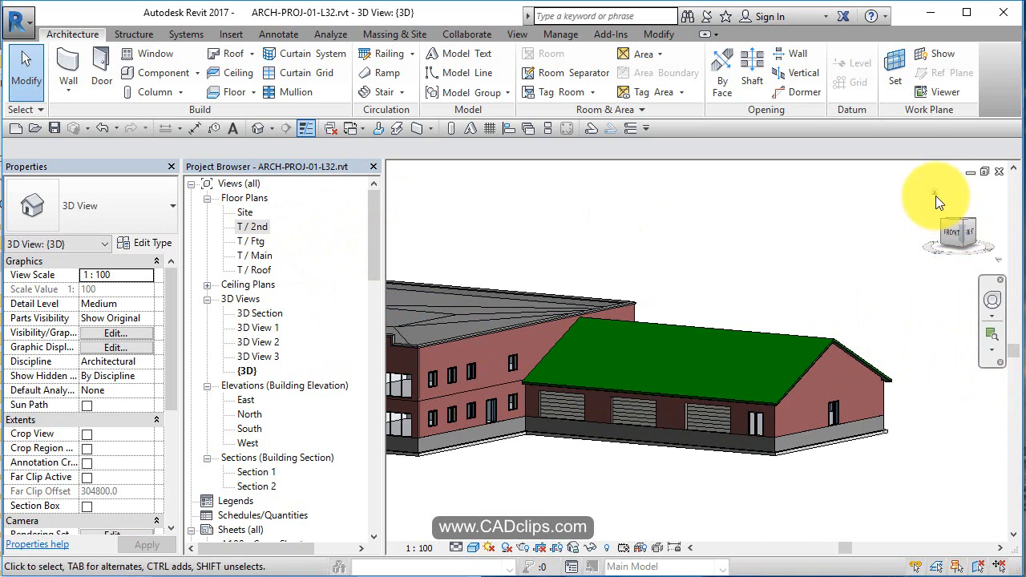
drag(938, 200, 959, 318)
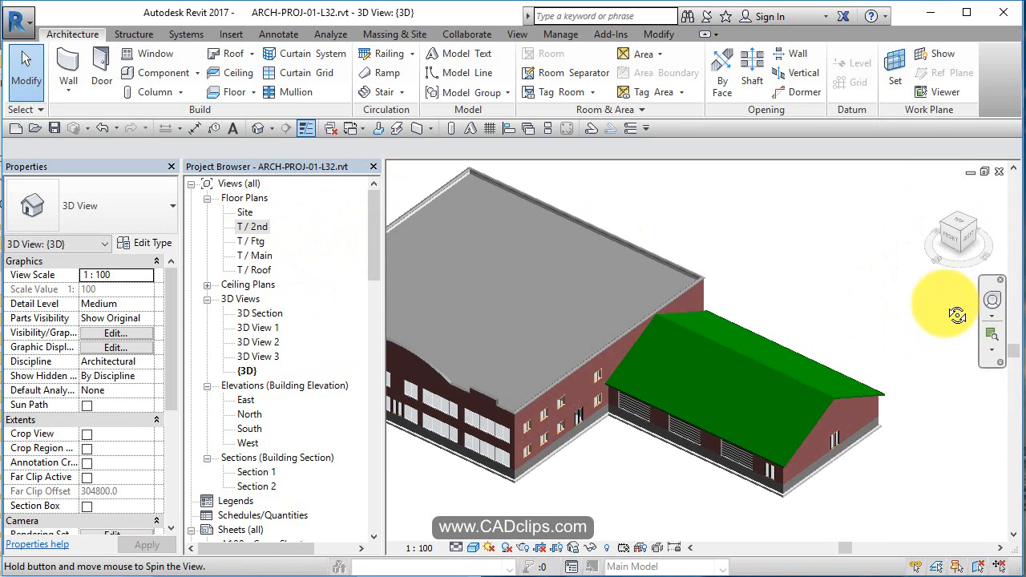
click(959, 231)
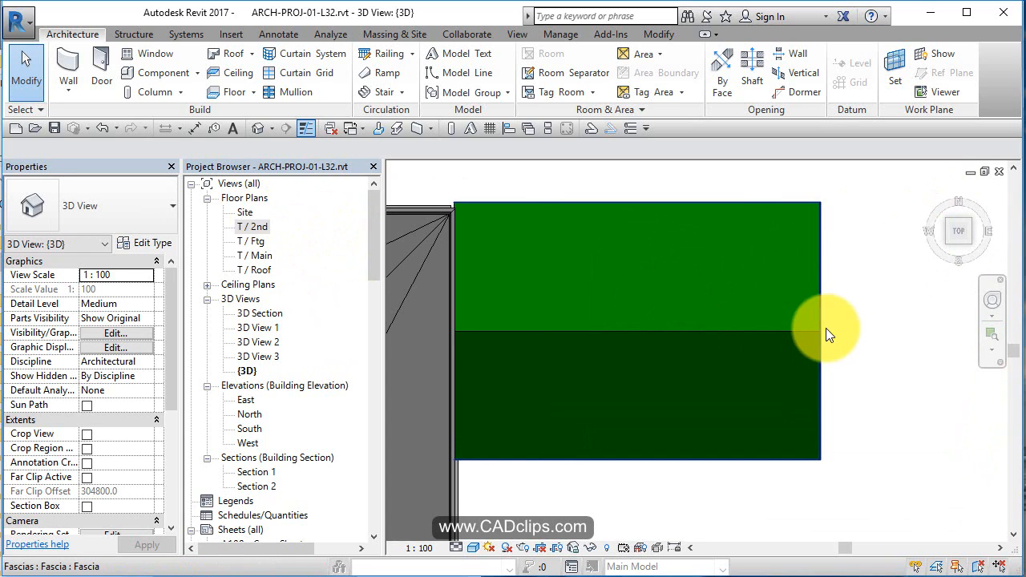
scroll(down, 3)
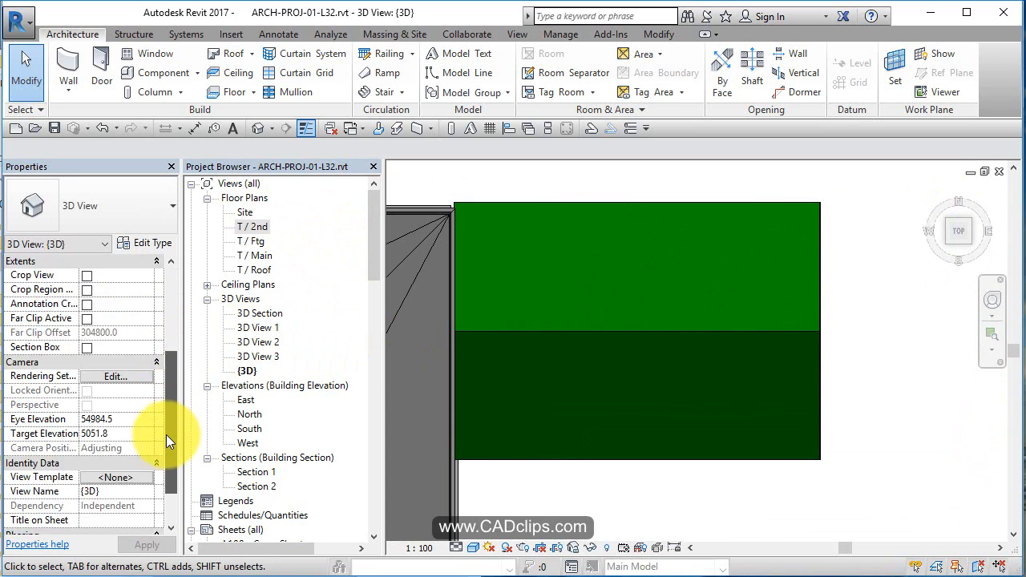
scroll(down, 3)
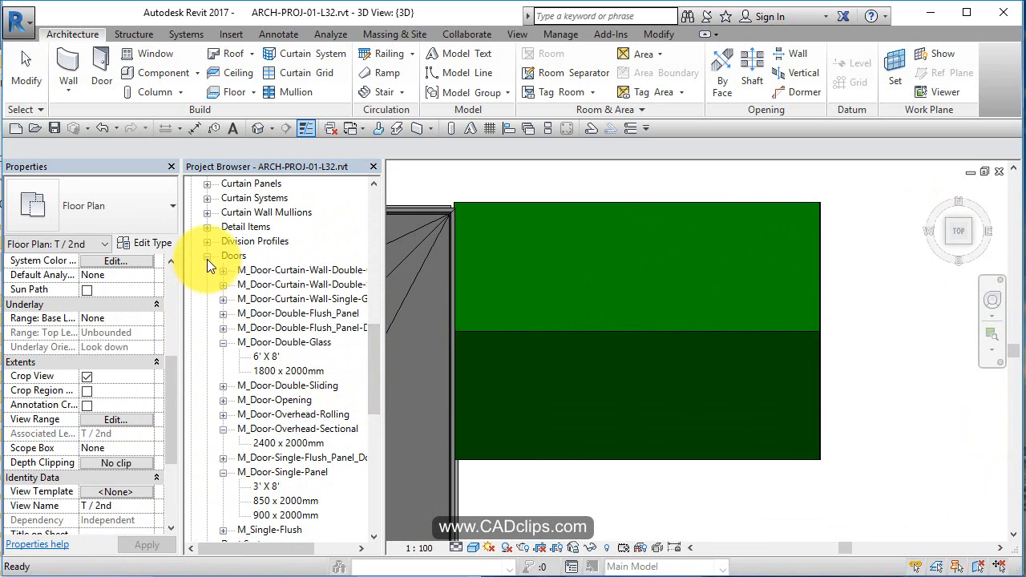
Duplicate the 1180 x 1170mm skylight as '4' X 8'' with height 2438.4 and width 1219.2.
scroll(down, 3)
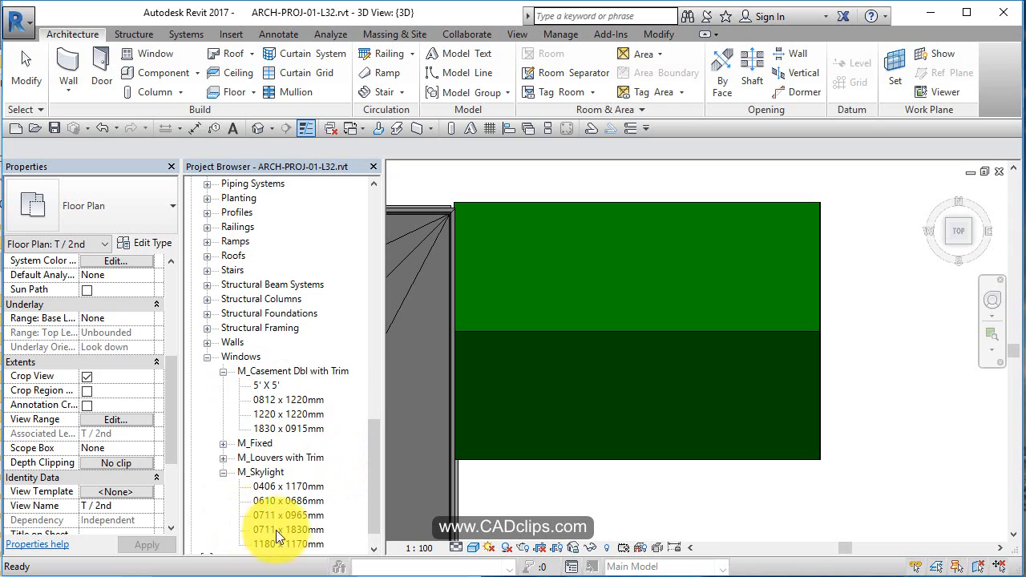
click(289, 543)
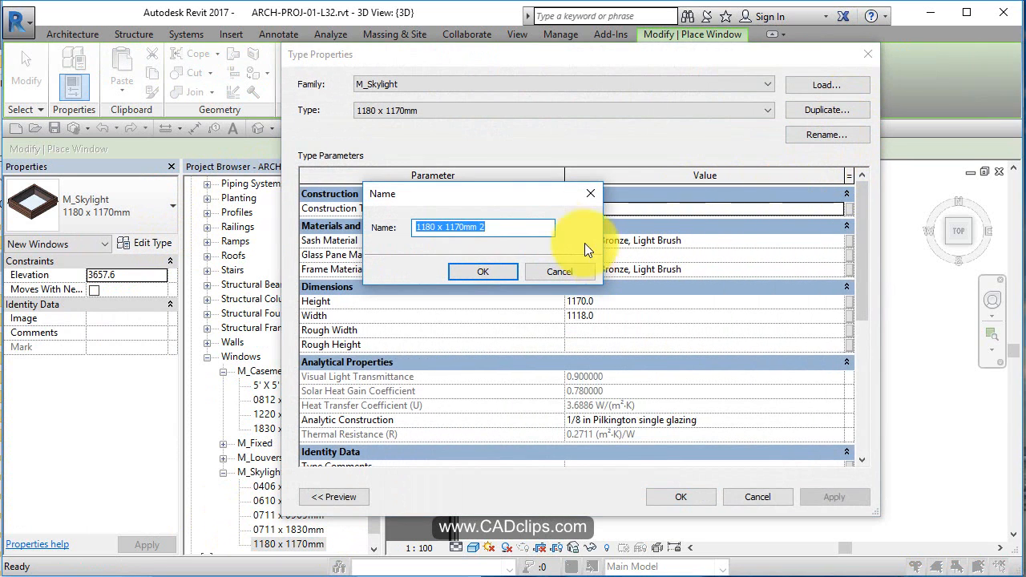
mouse_move(249, 260)
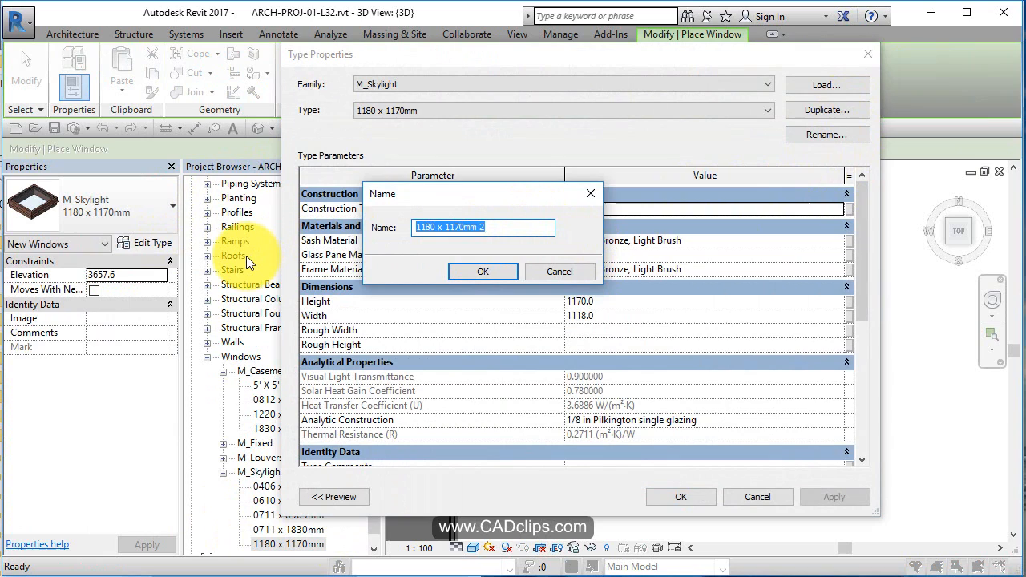
text(4' X)
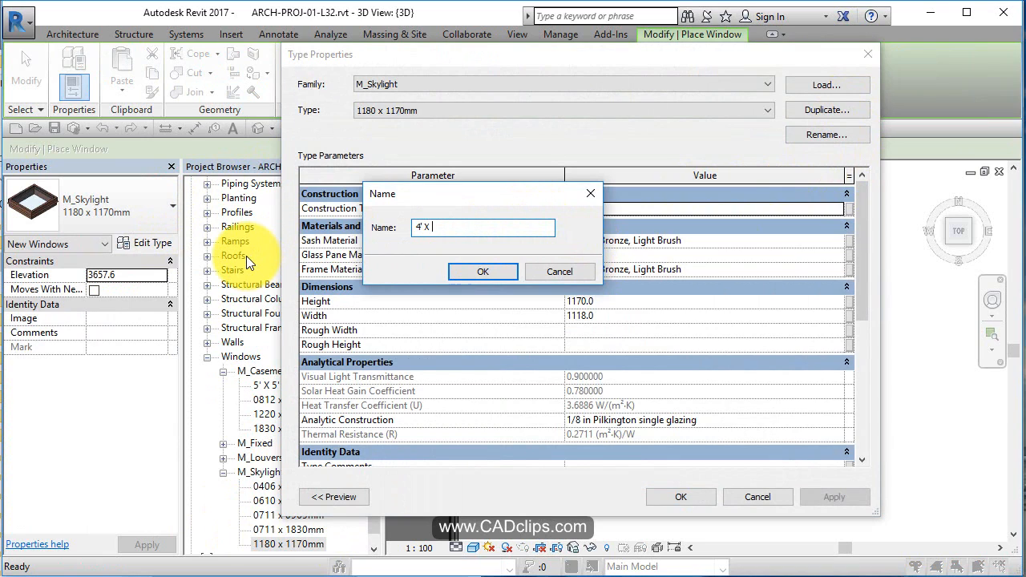
text(8')
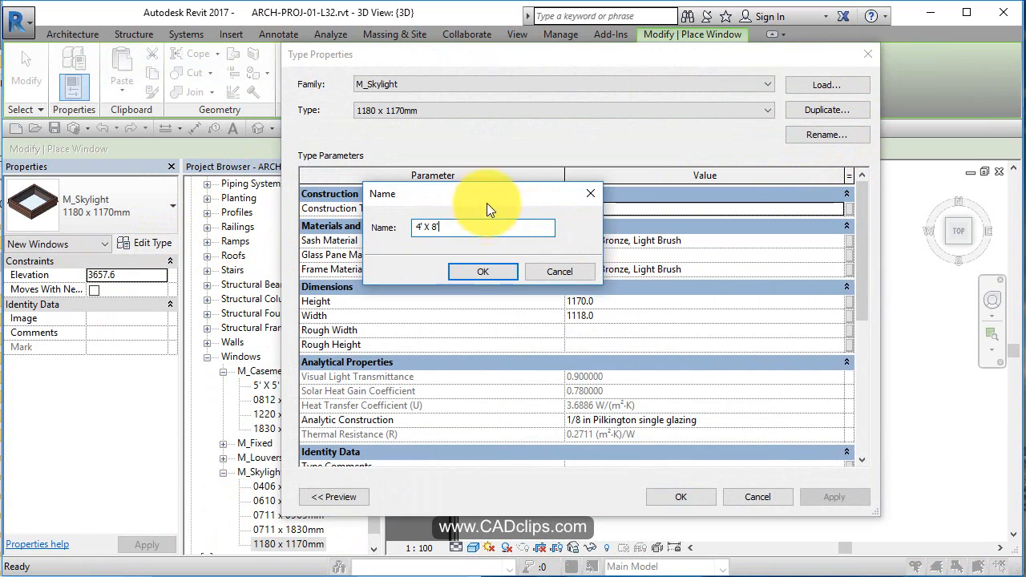
click(483, 271)
text(1219.)
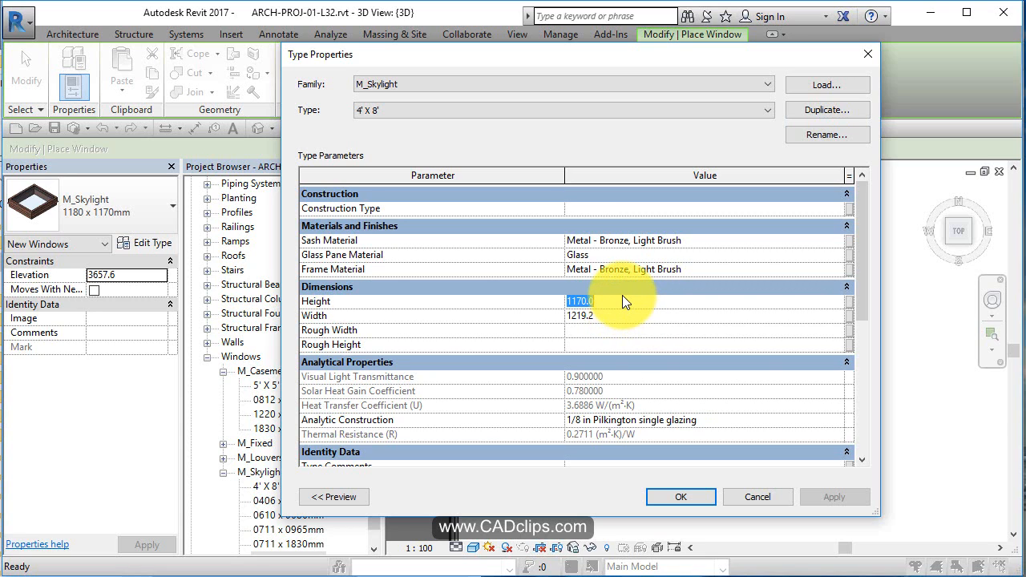
text(2438.4)
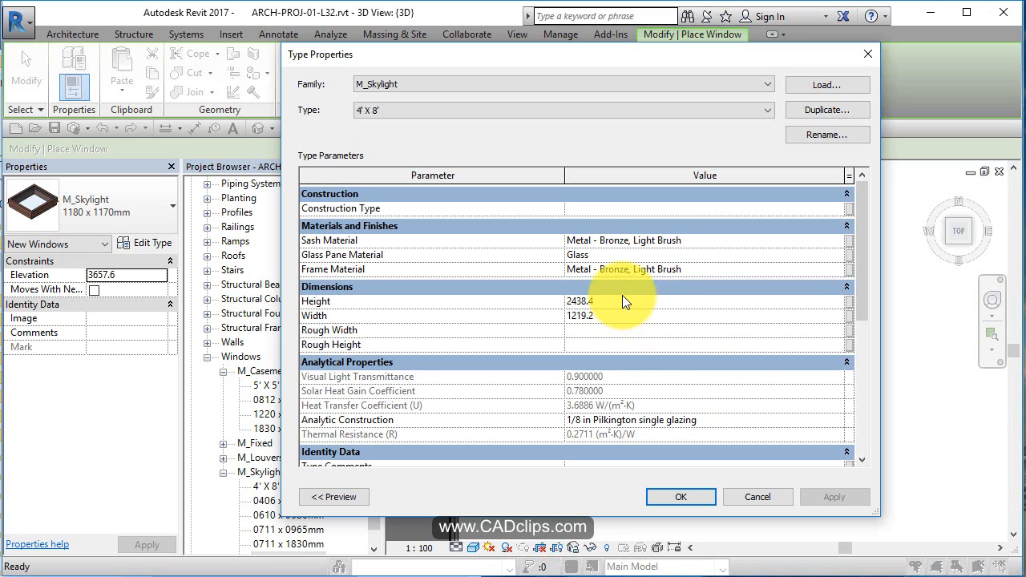
mouse_move(682, 497)
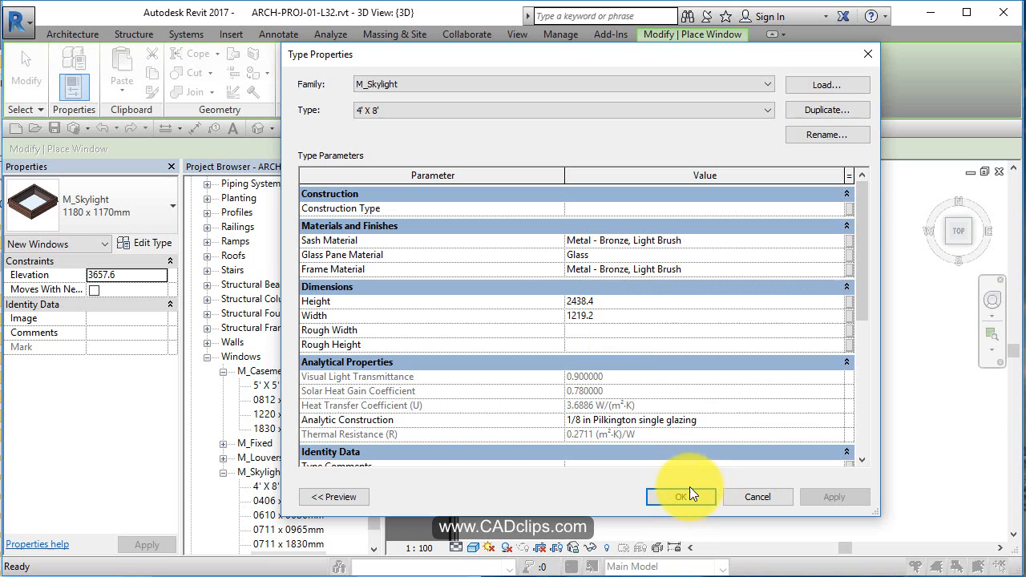
click(680, 497)
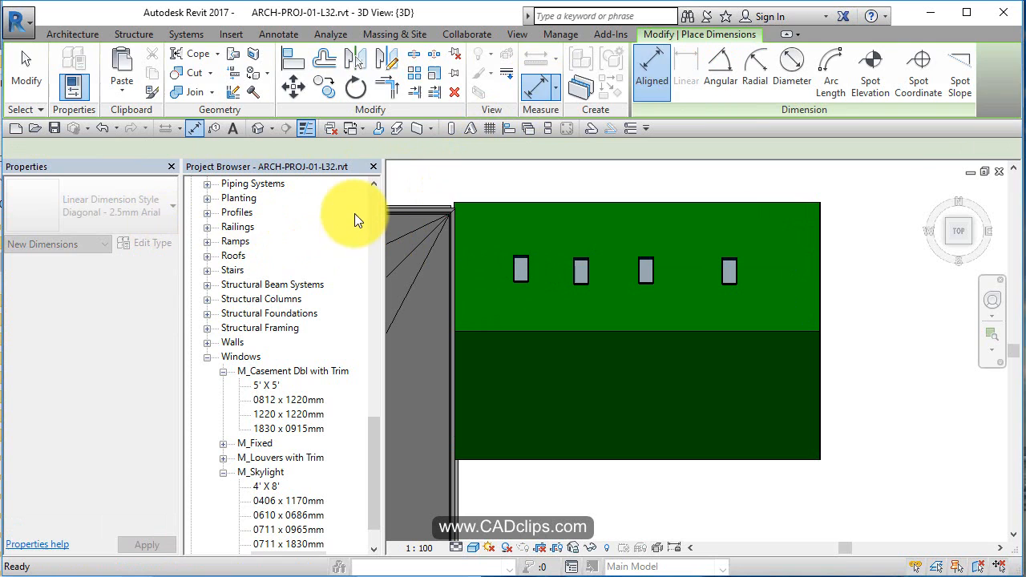
After placing the four 4' X 8' skylights, switch to the T / Roof floor plan.
click(72, 34)
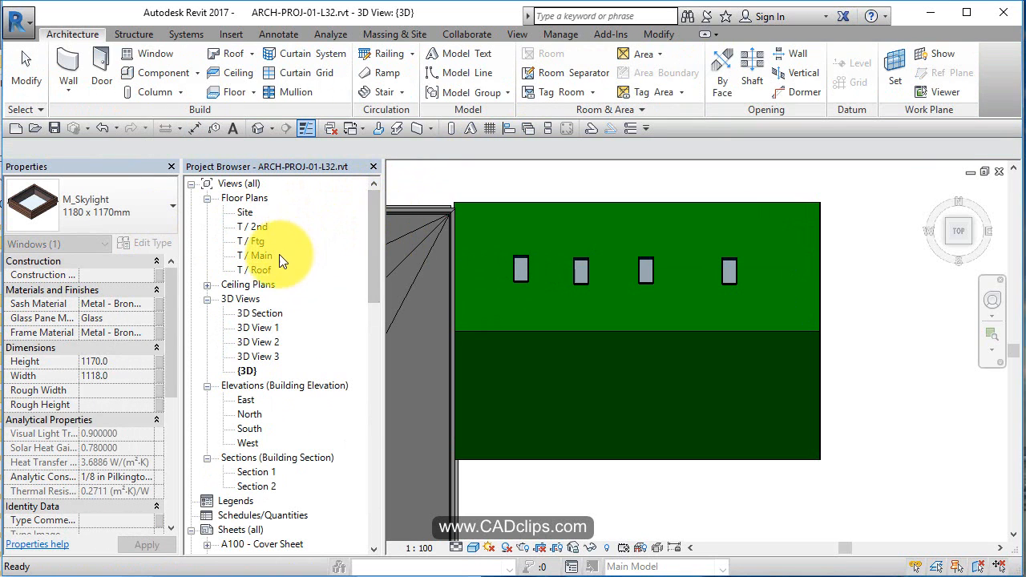
double_click(256, 269)
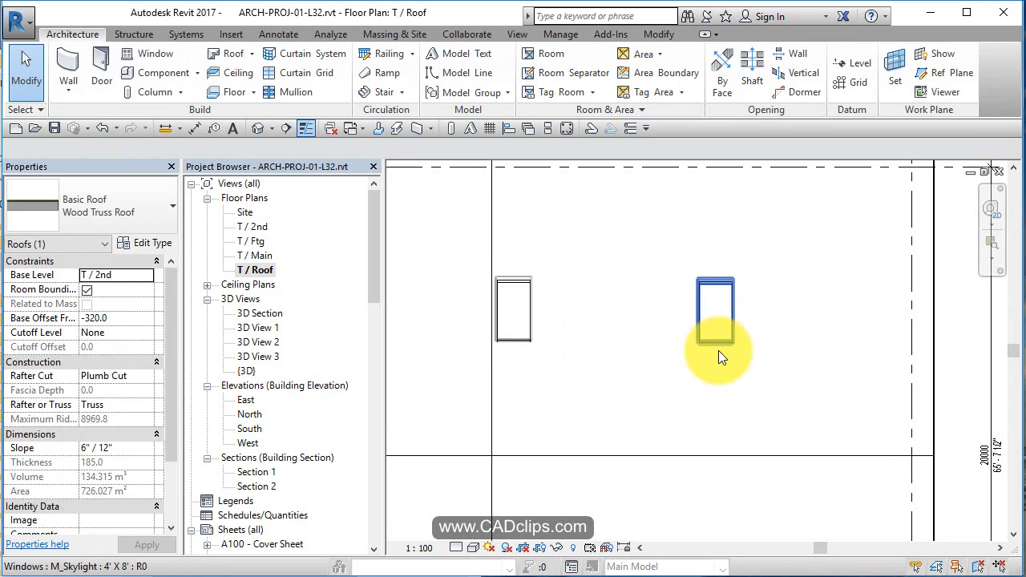
Drag the right skylight level with the left one, then select a skylight in the Site plan.
click(734, 302)
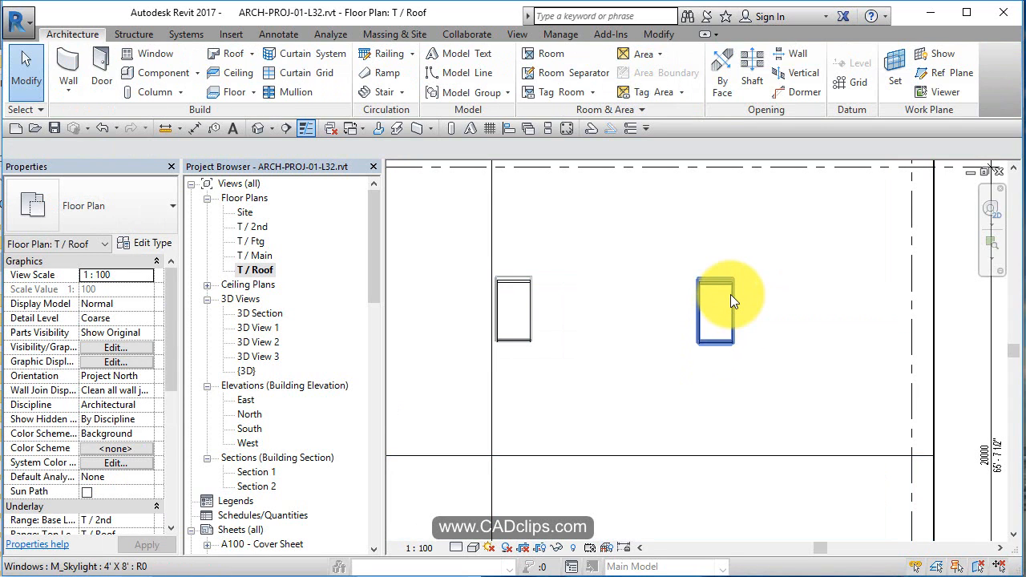
click(715, 307)
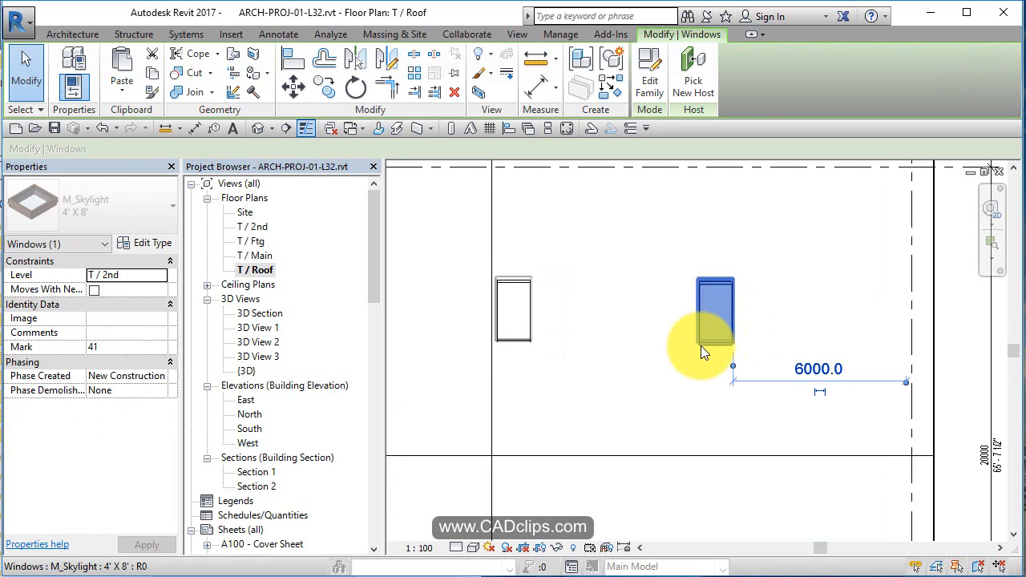
drag(702, 312, 737, 312)
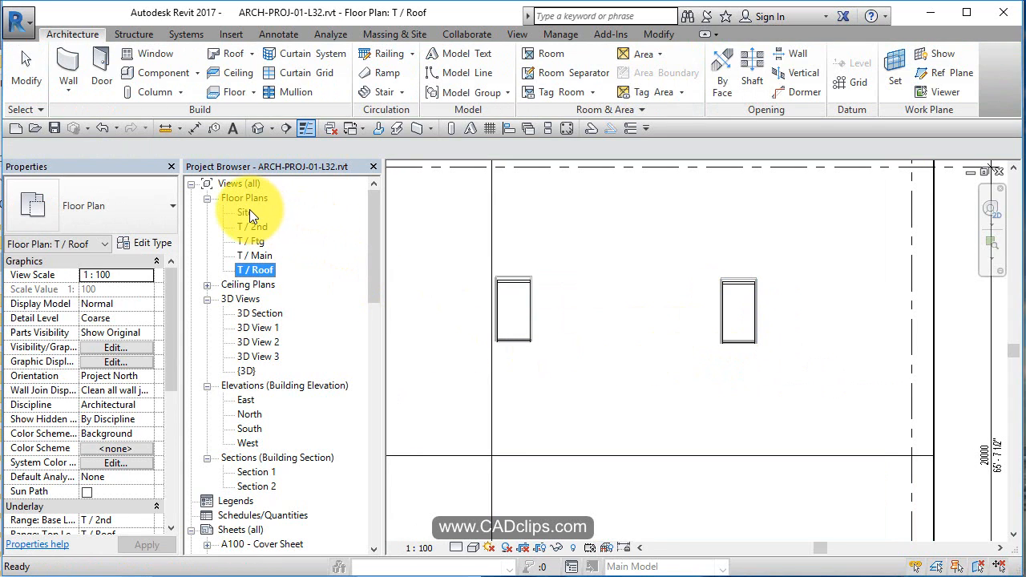
double_click(245, 211)
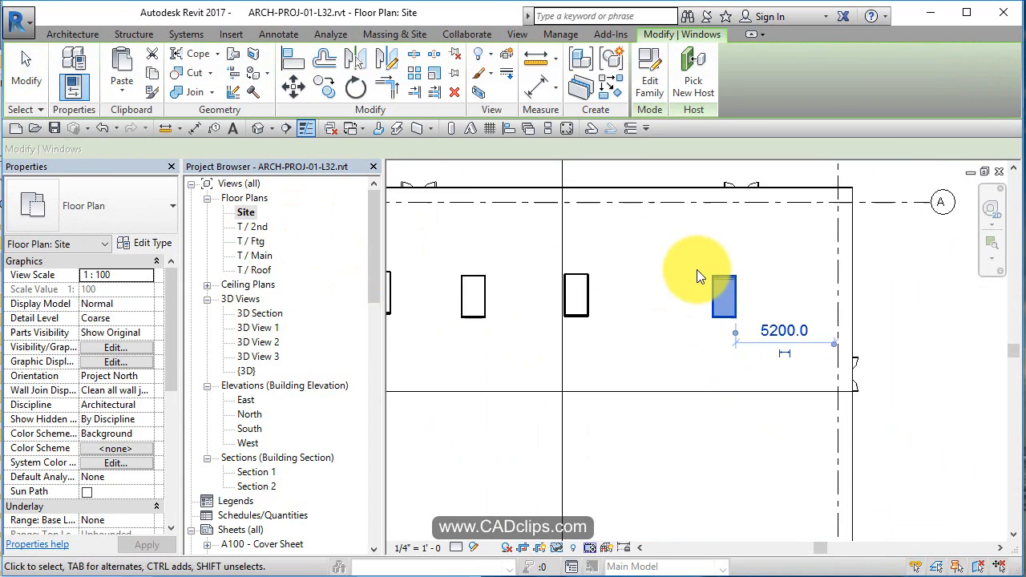
click(724, 295)
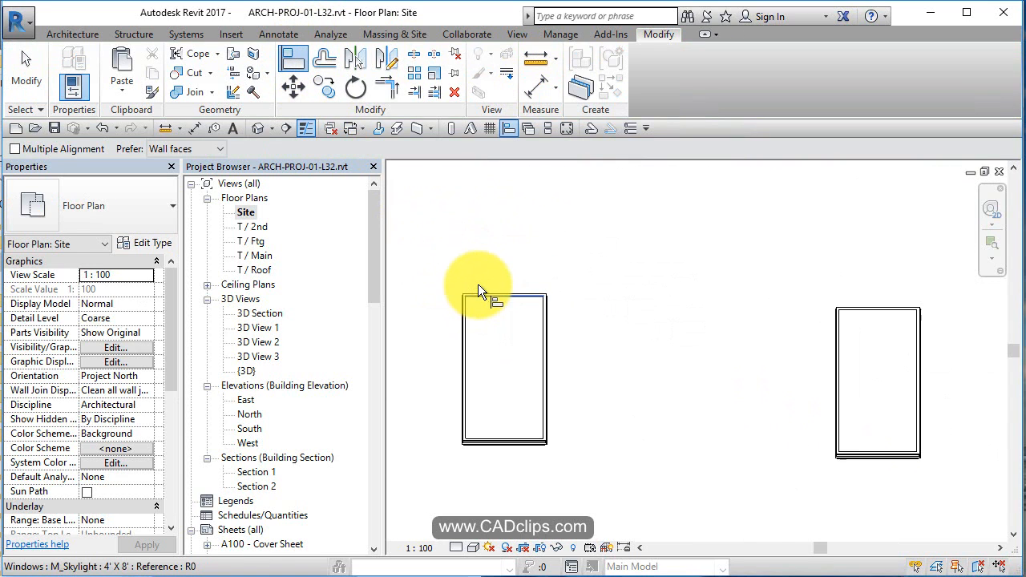
mouse_move(484, 301)
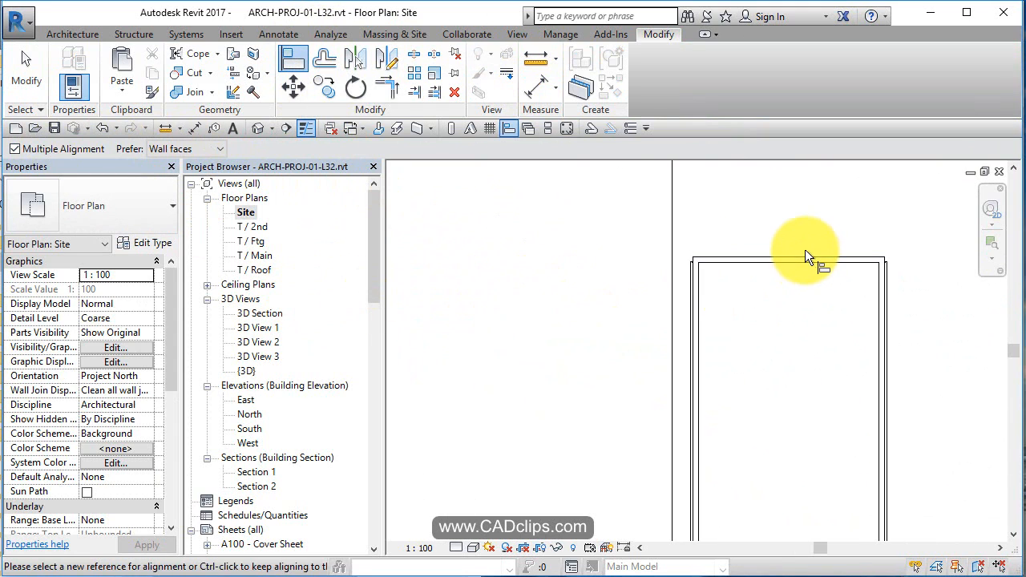
mouse_move(548, 329)
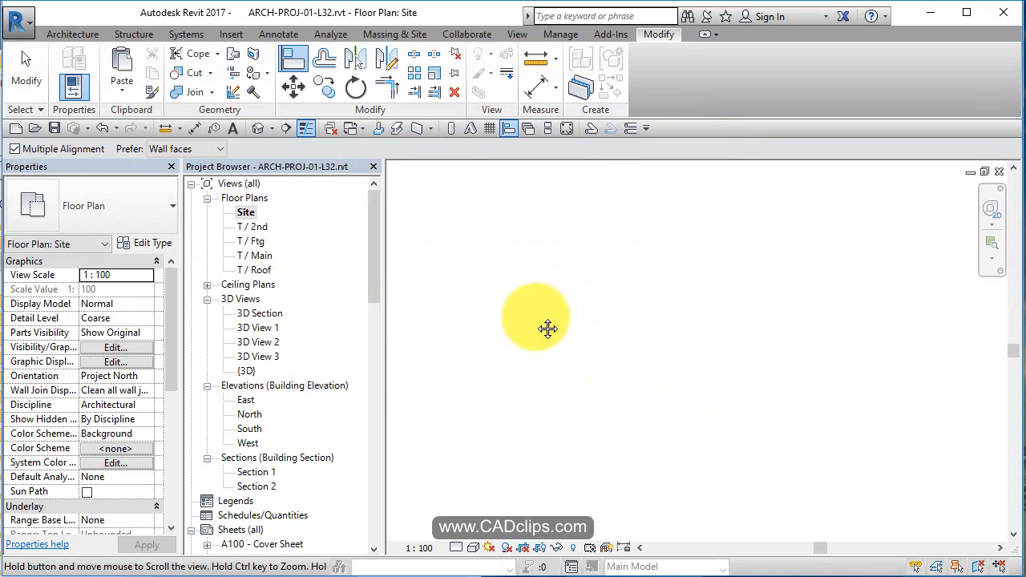
mouse_move(850, 308)
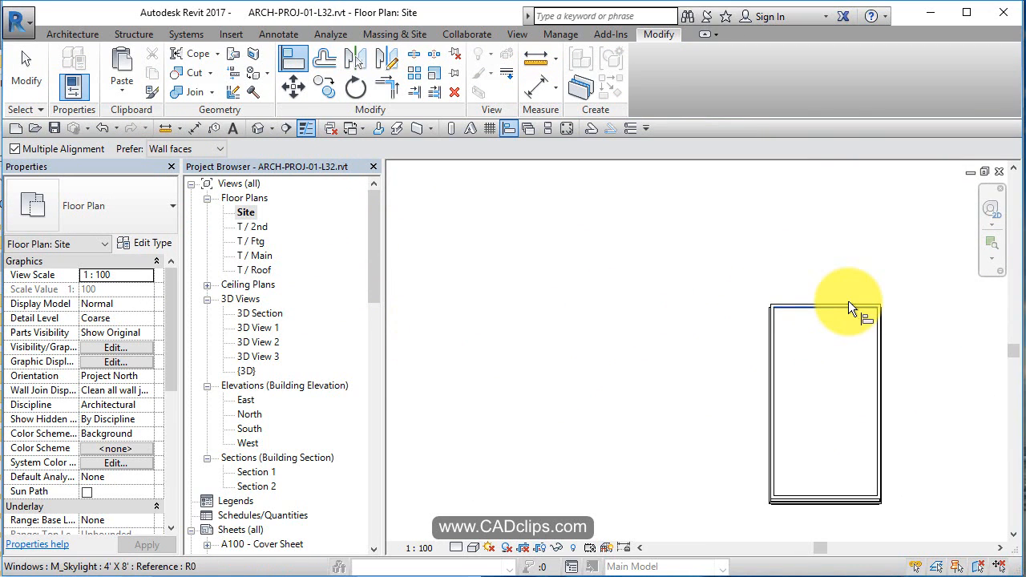
Pick a skylight's top edge as the target in the Multiple Alignment operation.
click(824, 308)
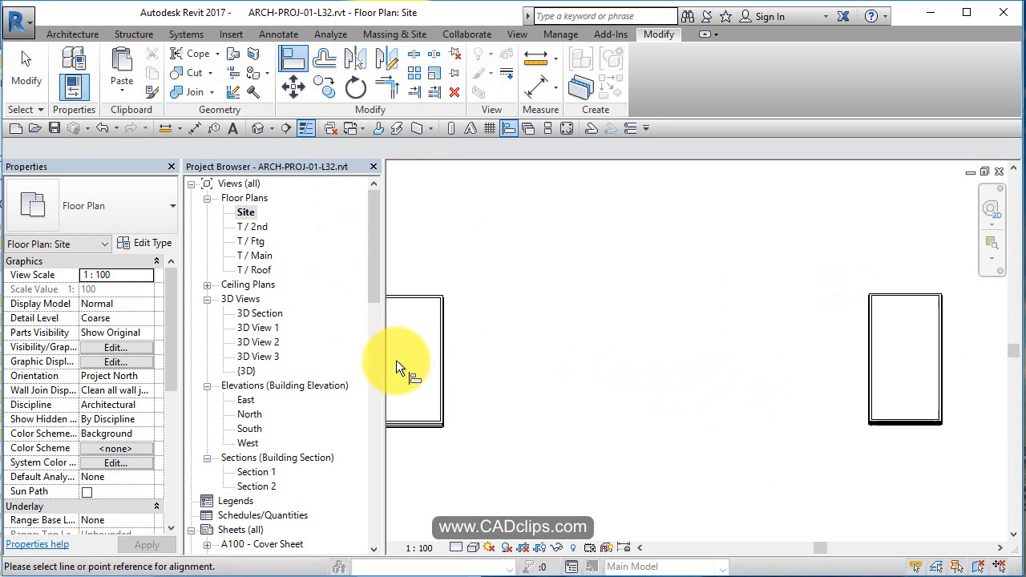
mouse_move(425, 275)
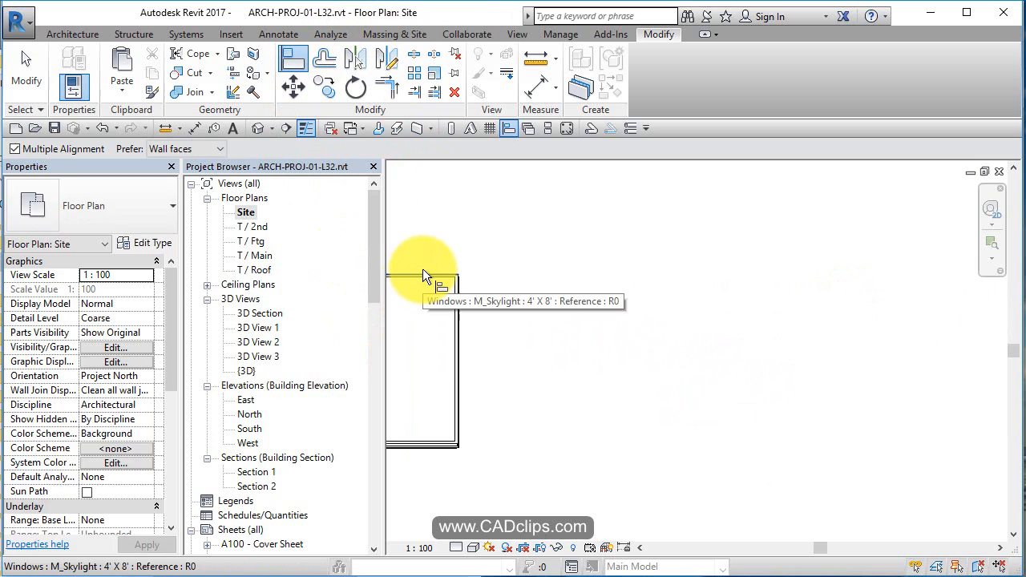
mouse_move(660, 296)
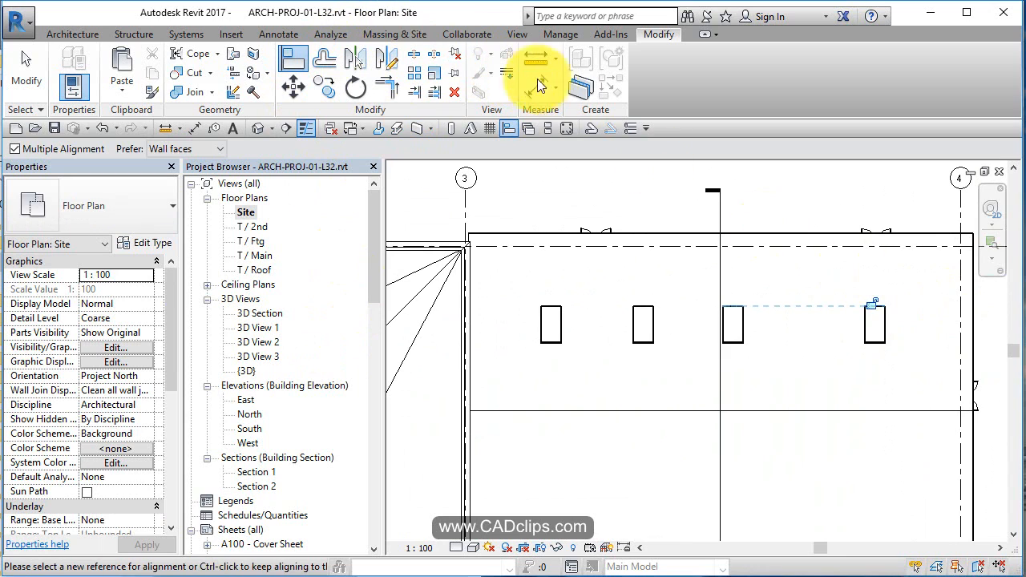
Dimension across the four garage-roof skylights, equalize their spacing, and reselect the skylights.
click(541, 72)
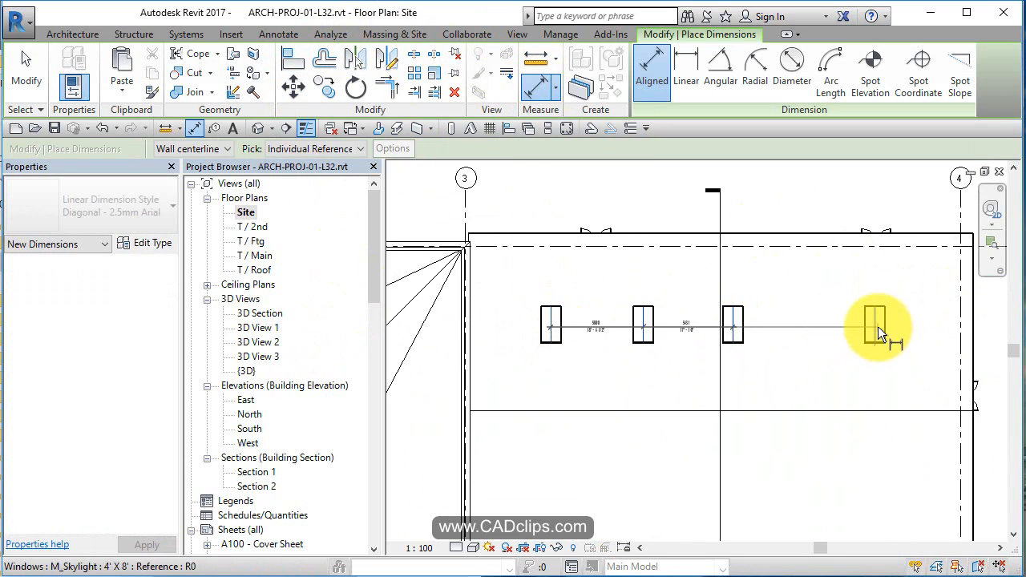
click(720, 176)
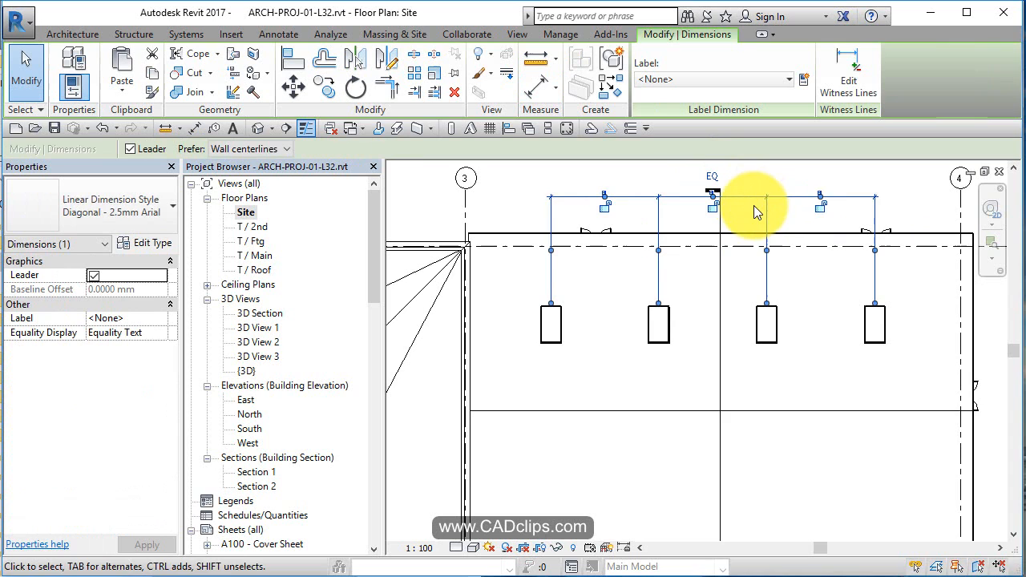
key(Delete)
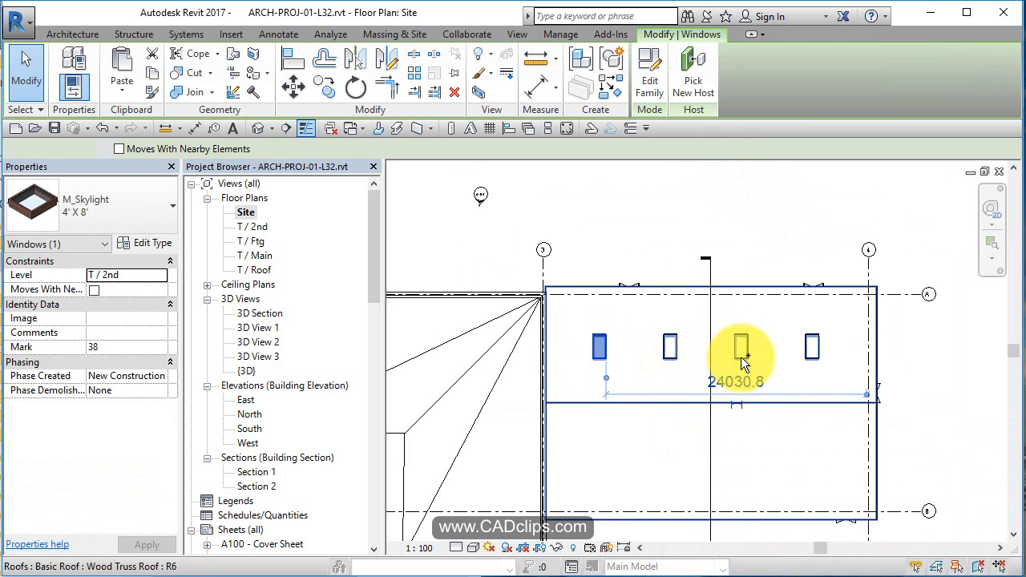
click(670, 346)
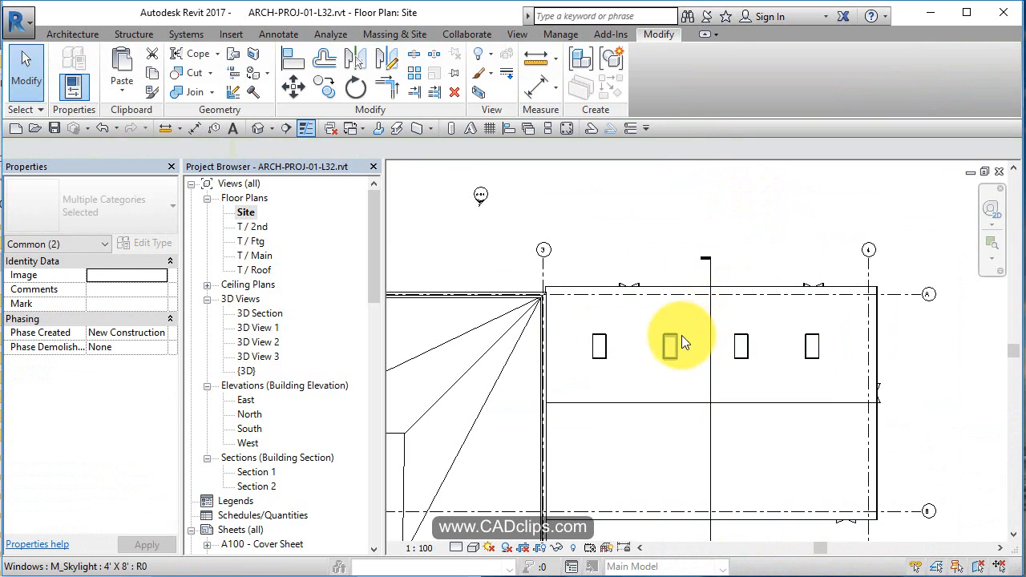
click(670, 346)
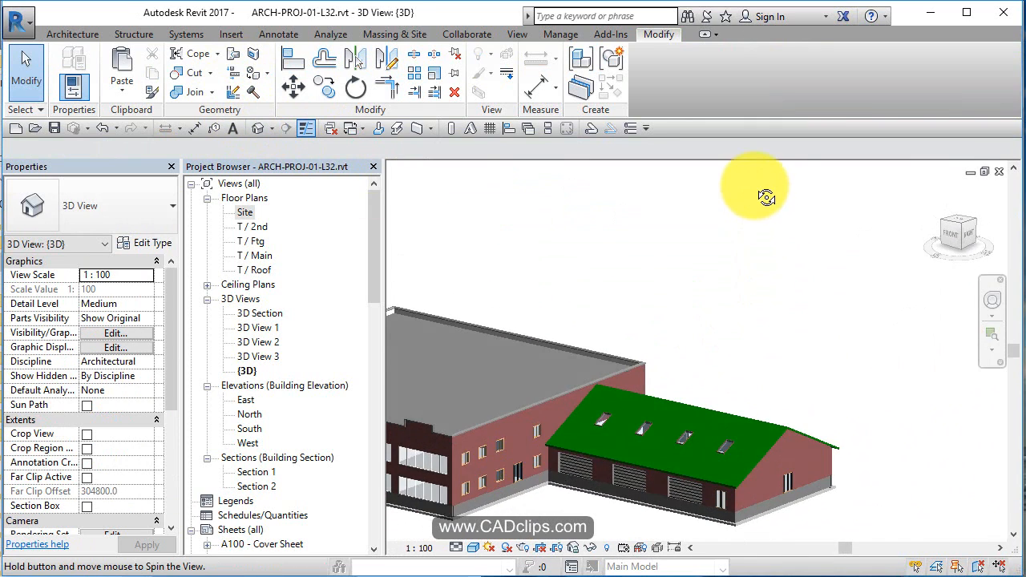
Orbit the 3D model to review the skylit garage roof, then open the A100 - Cover Sheet.
drag(767, 199, 818, 365)
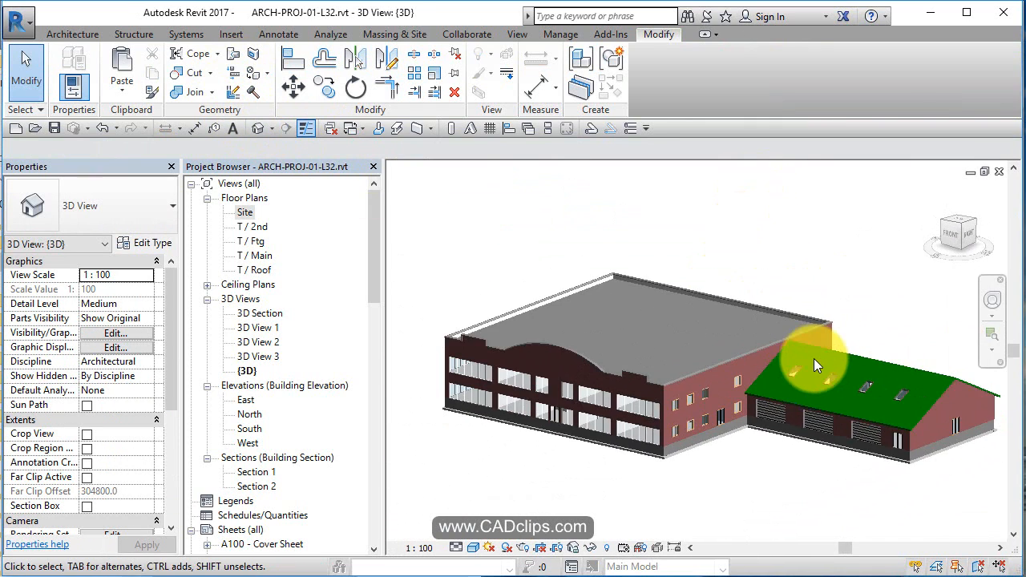
drag(818, 361, 741, 441)
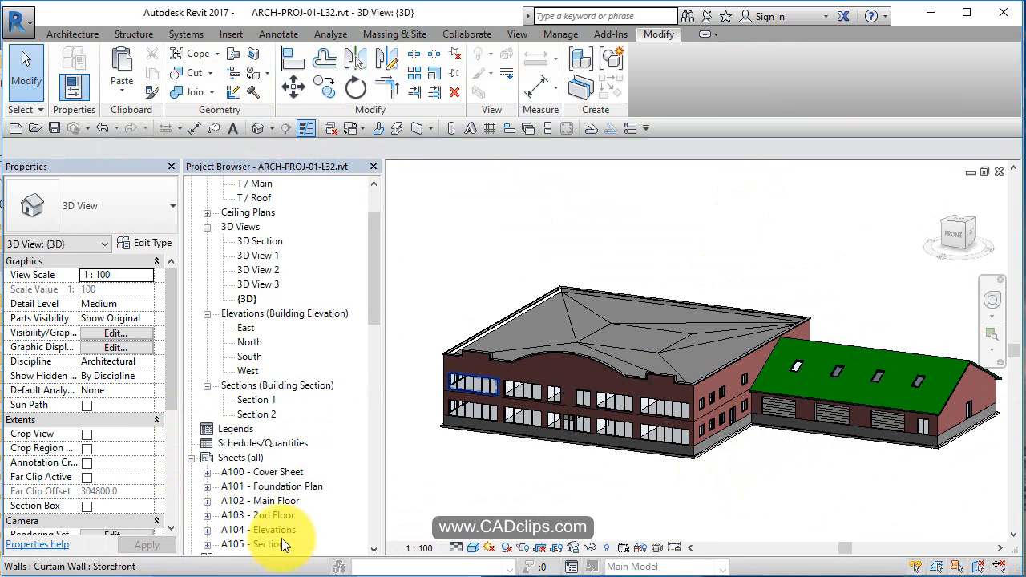
double_click(261, 472)
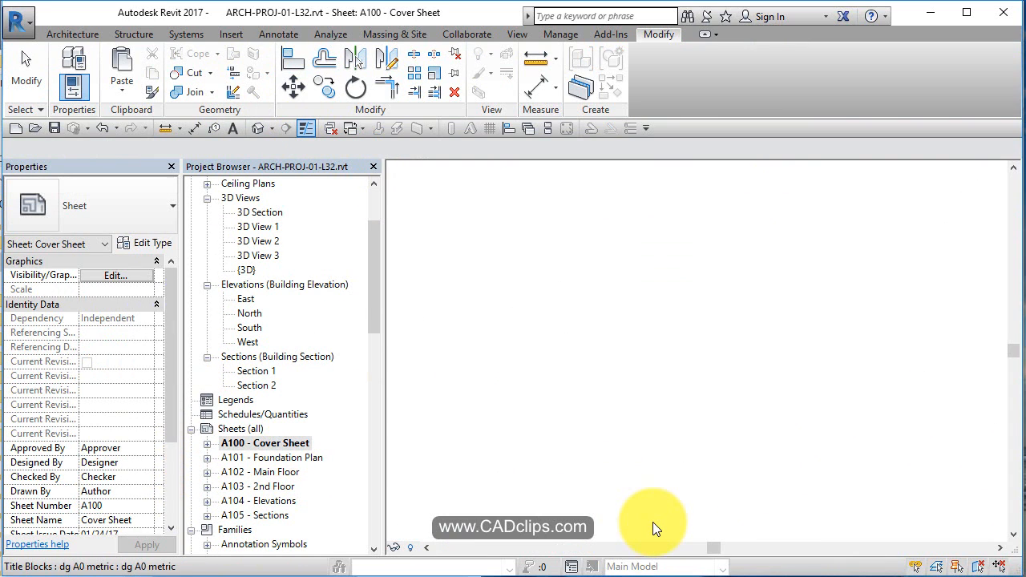